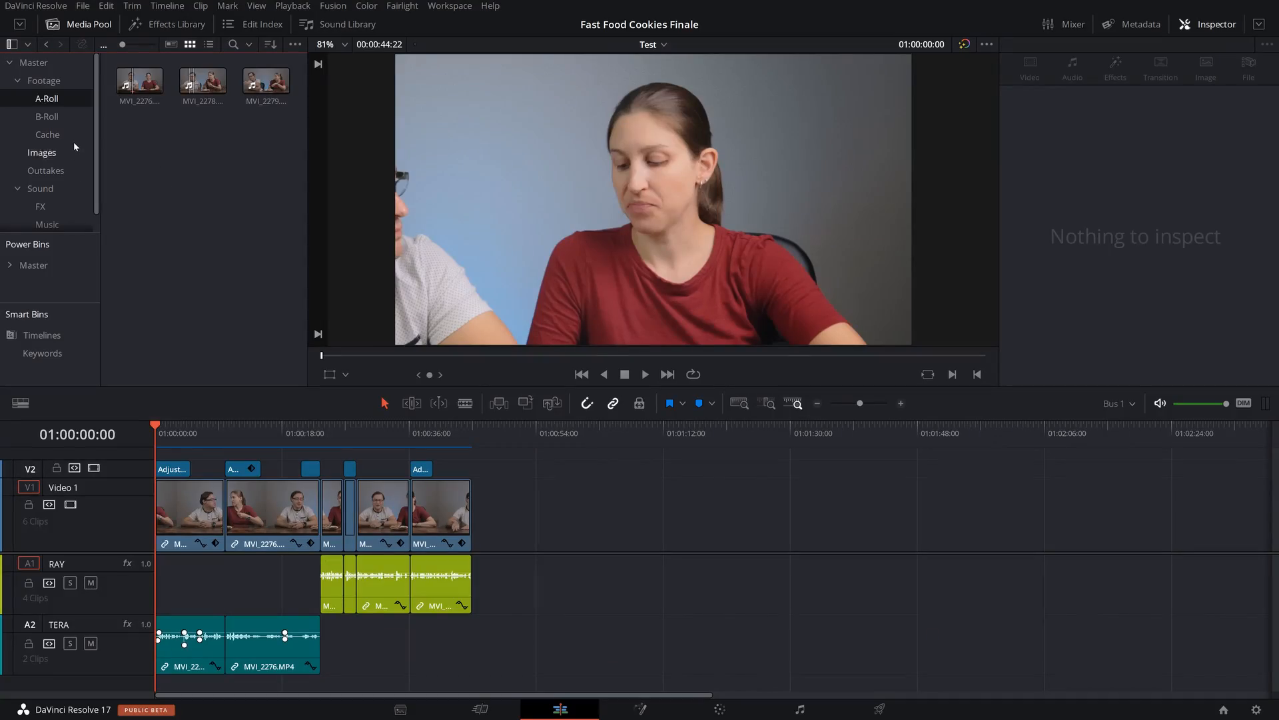
mouse_move(73, 144)
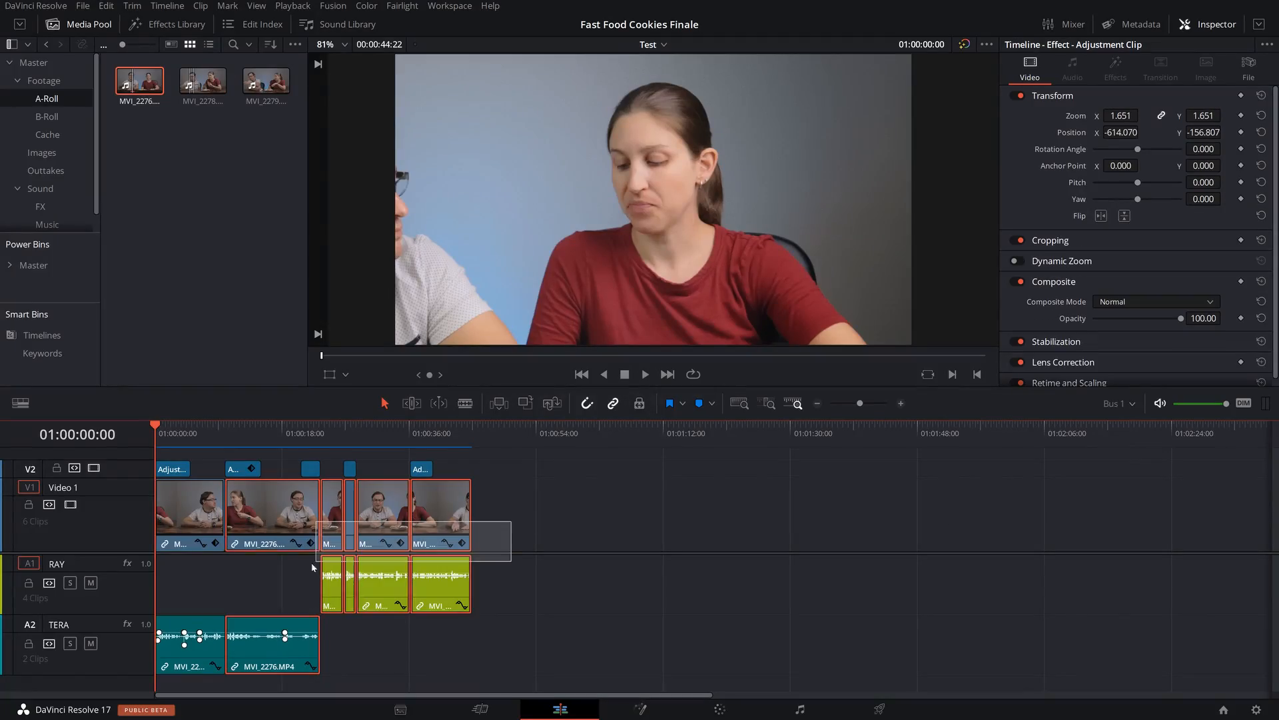
- Select all clips on the V1, A1 and A2 tracks and show the Cache bin
left_click(188, 512)
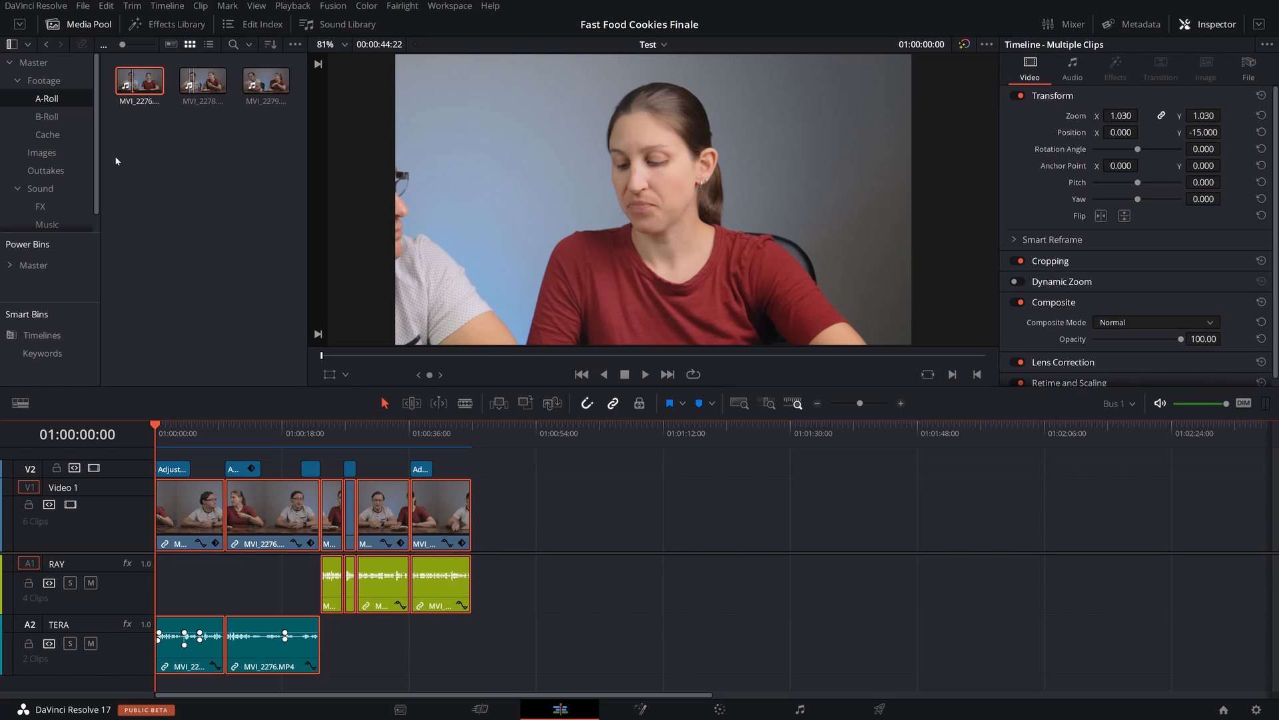
mouse_move(132, 117)
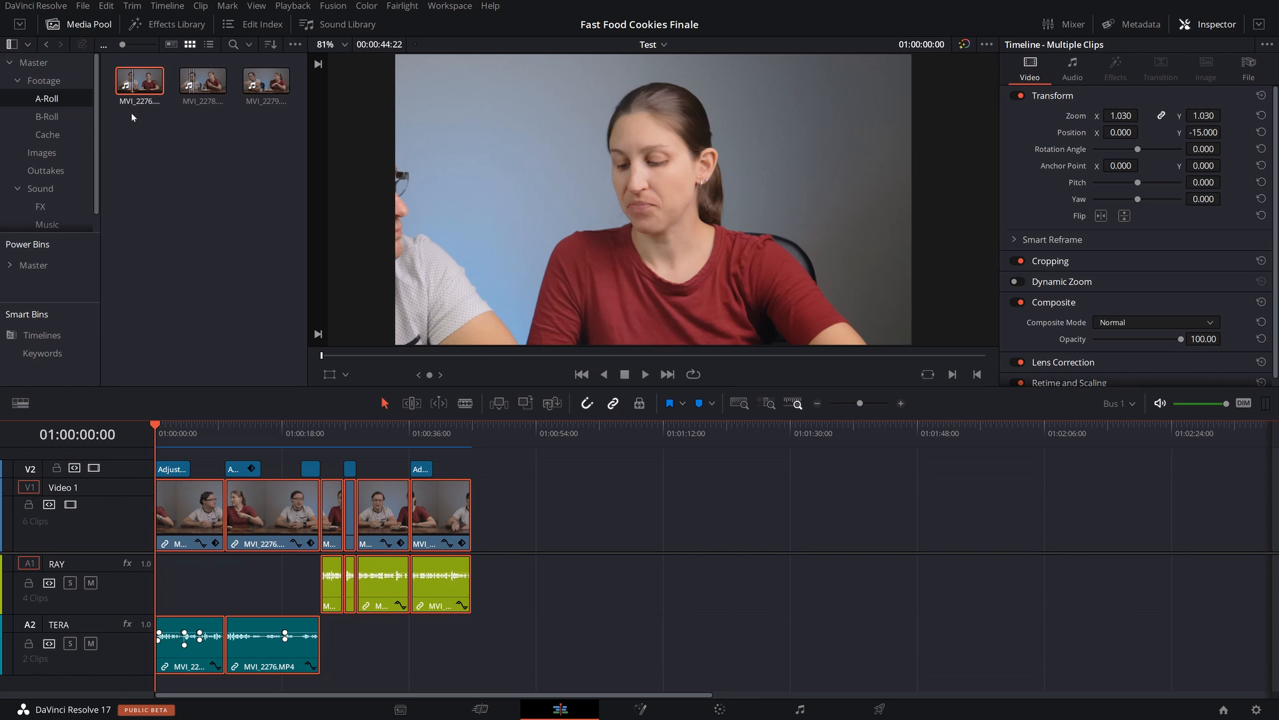
mouse_move(132, 85)
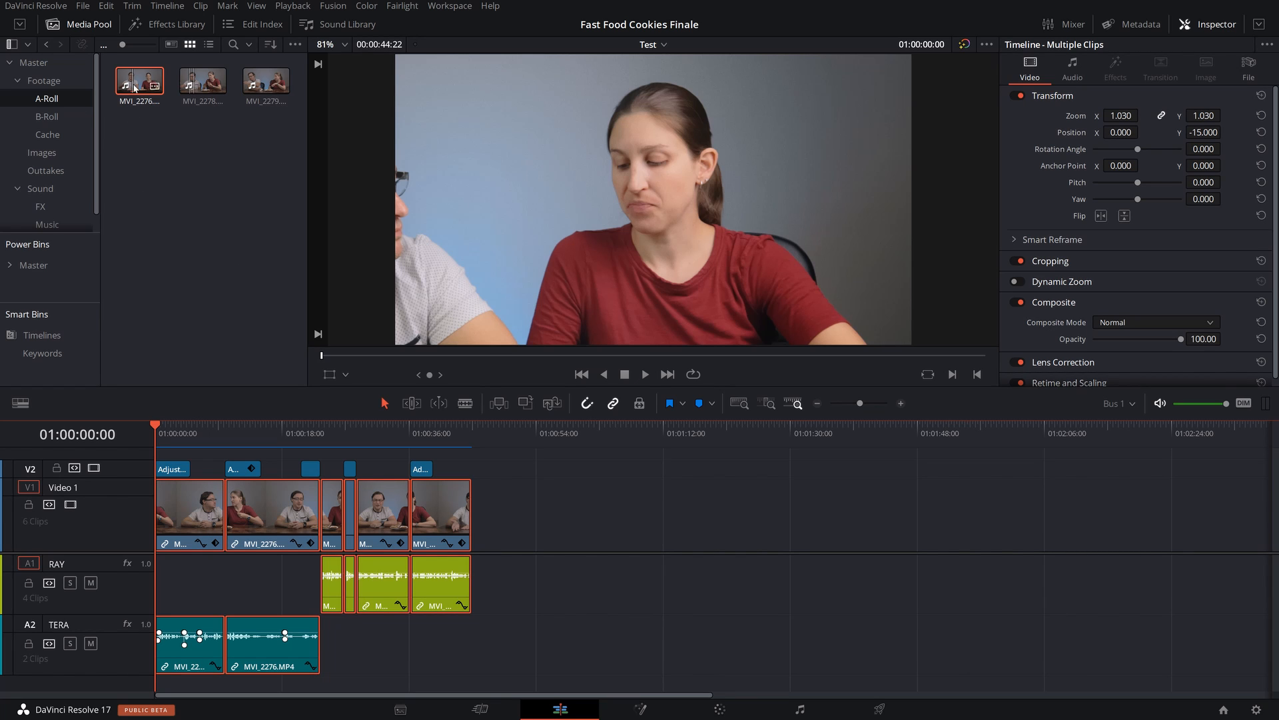
left_click(47, 134)
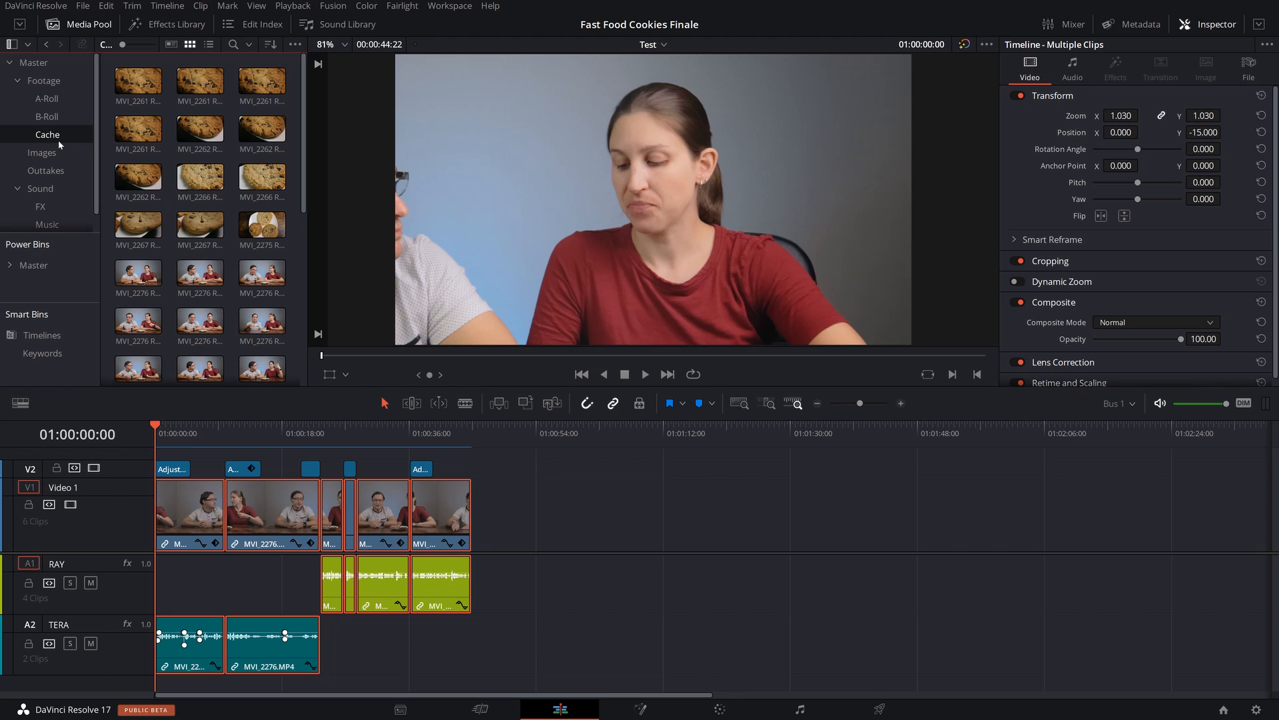
mouse_move(176, 498)
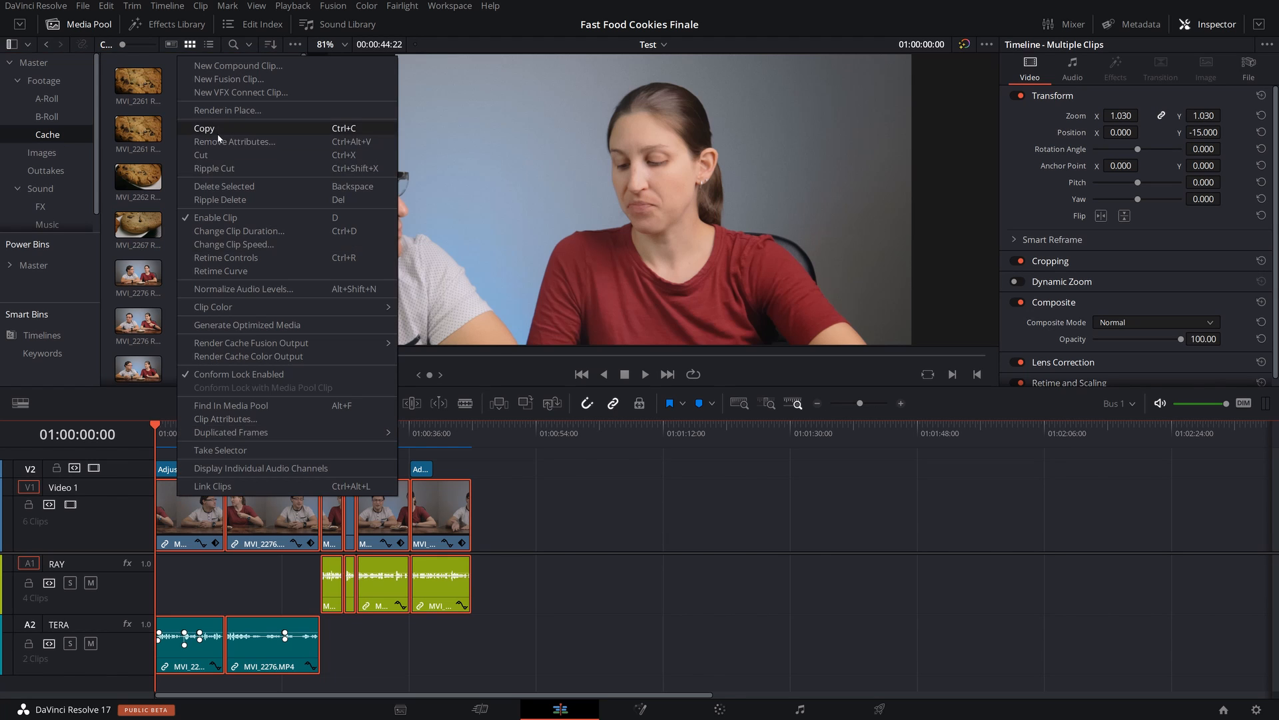
- Bring up Render in Place for the selected timeline clips
left_click(227, 111)
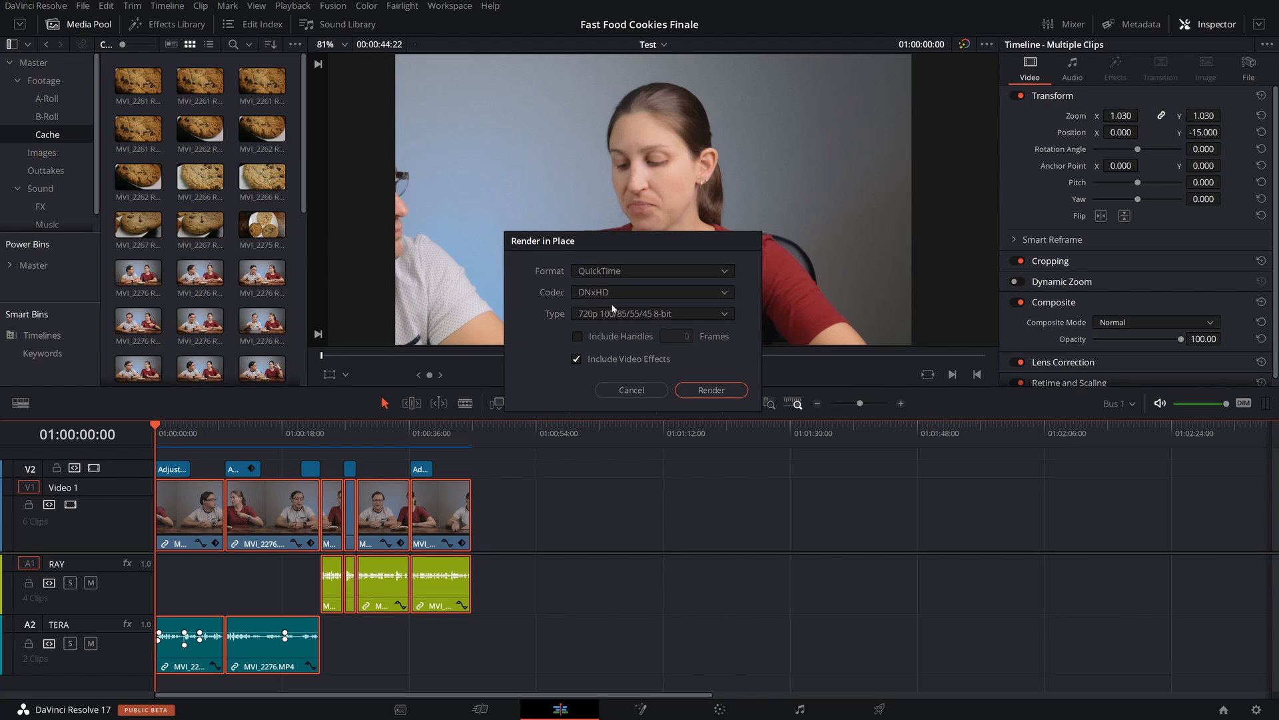
mouse_move(683, 280)
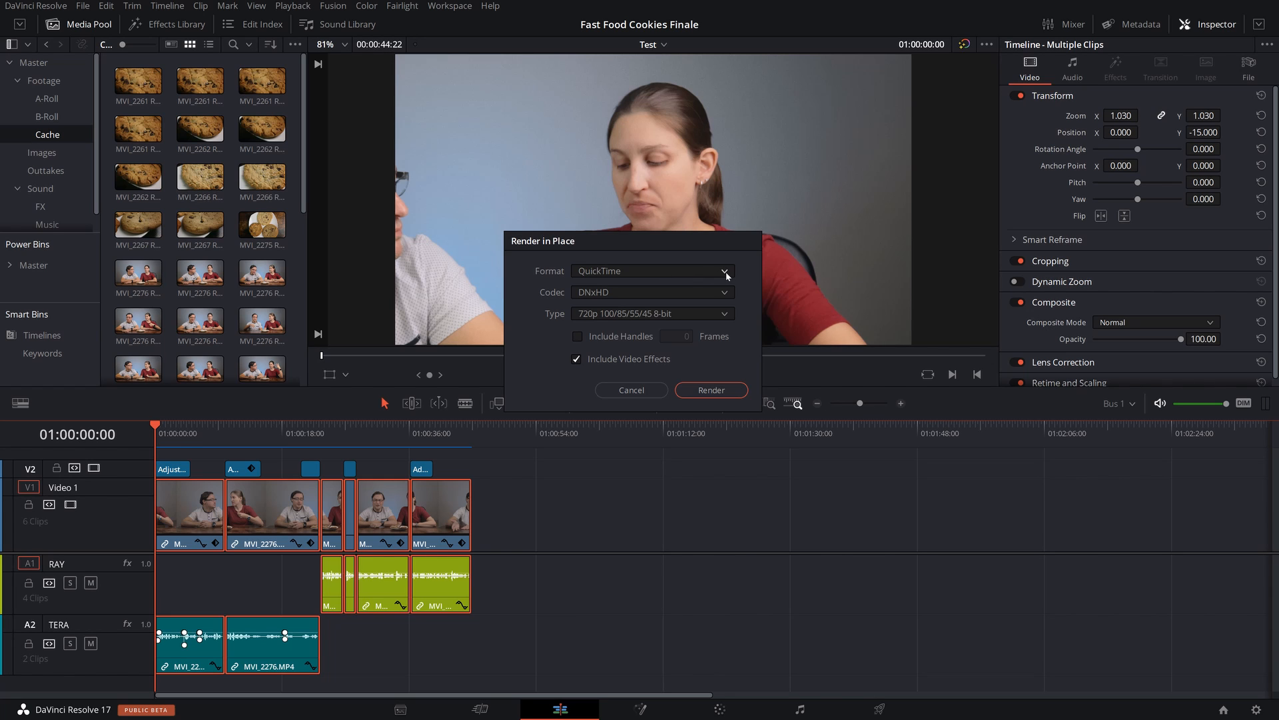
- Keep QuickTime format and choose codec DNxHR, type DNxHR 444 10-bit
left_click(721, 271)
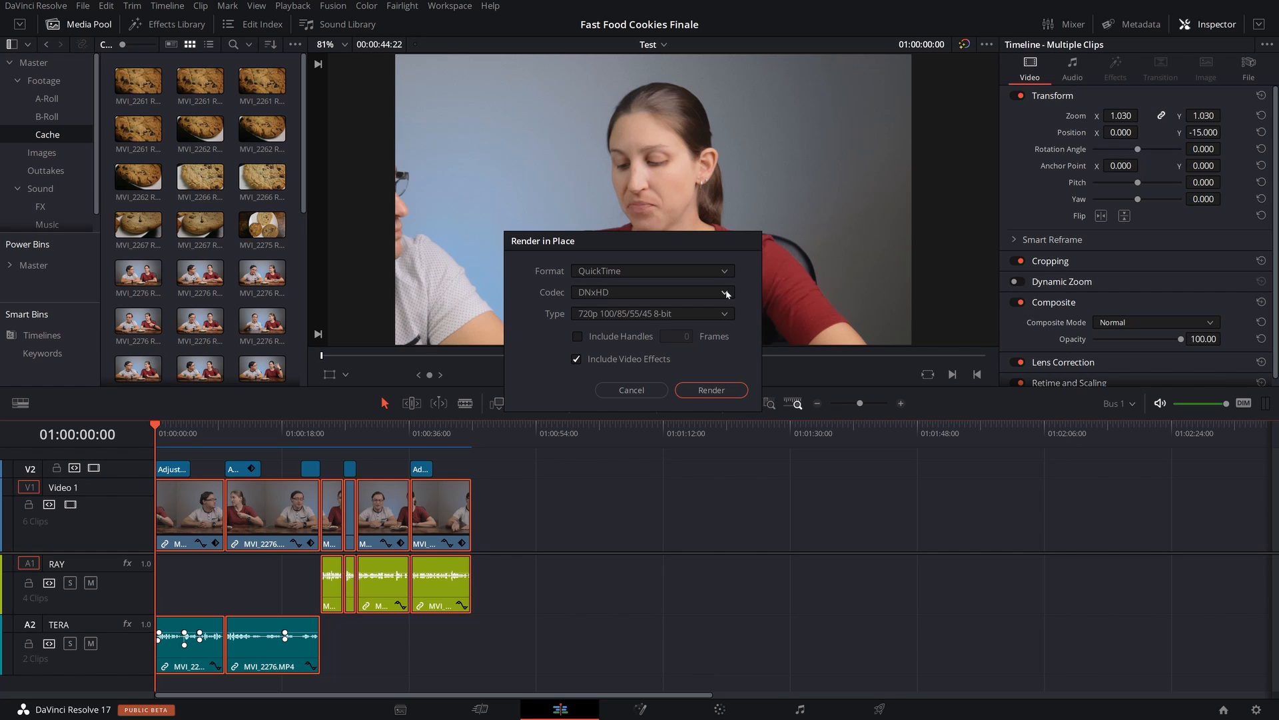
left_click(722, 292)
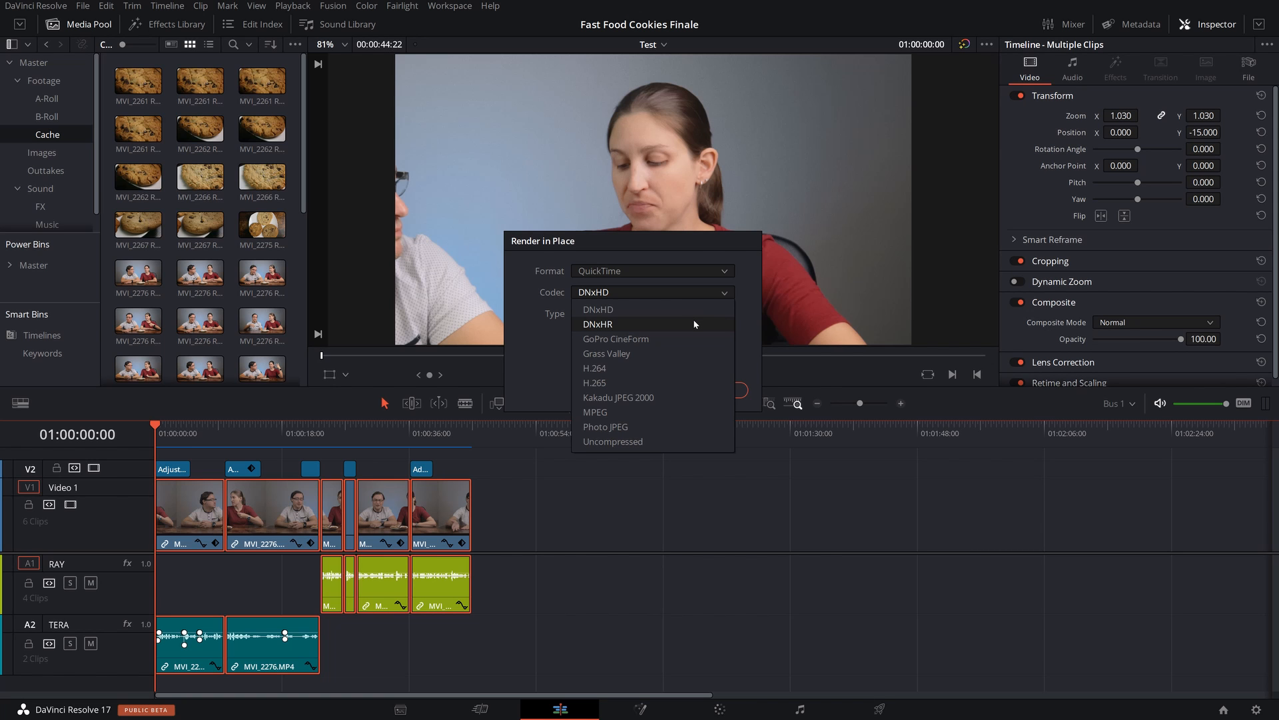
left_click(597, 324)
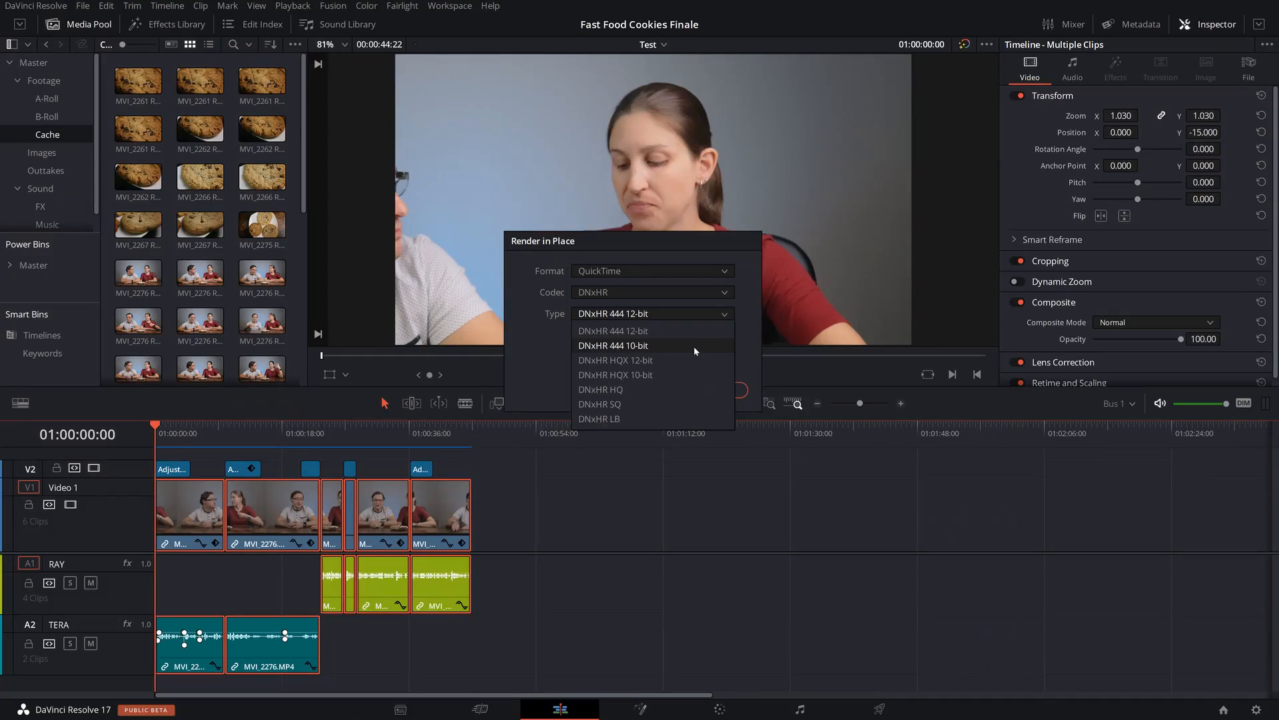
left_click(617, 345)
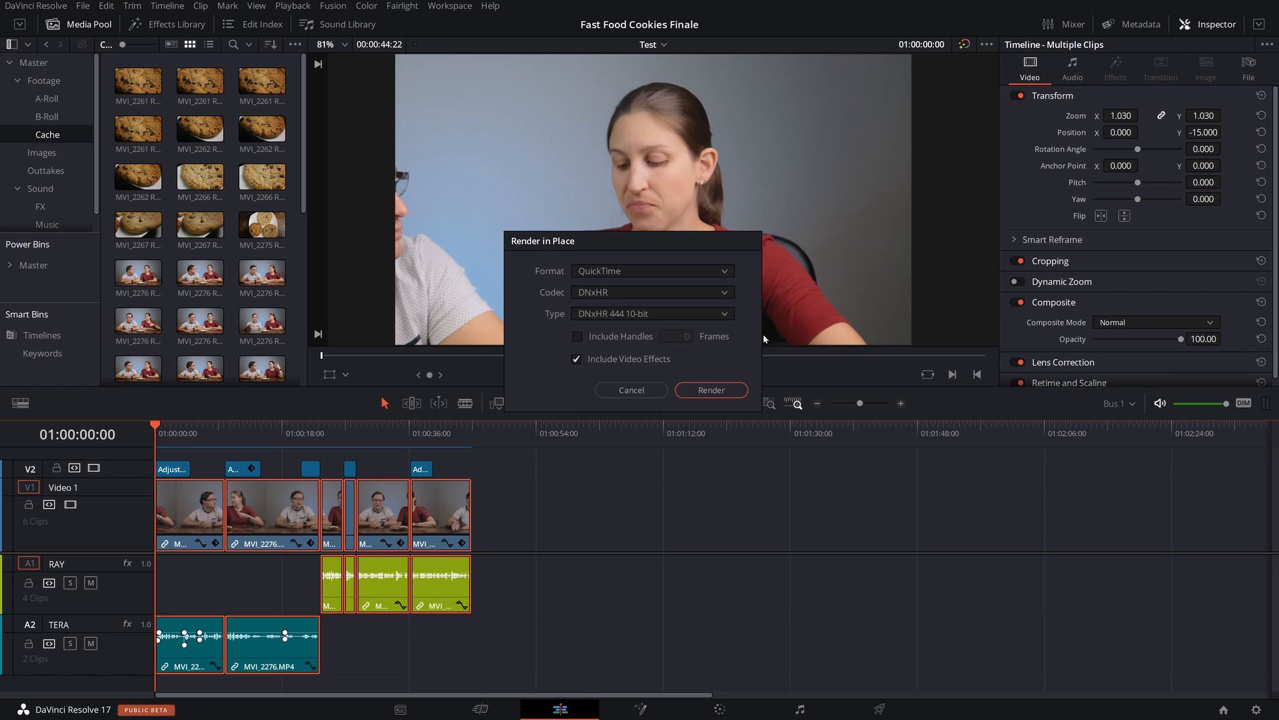
mouse_move(613, 373)
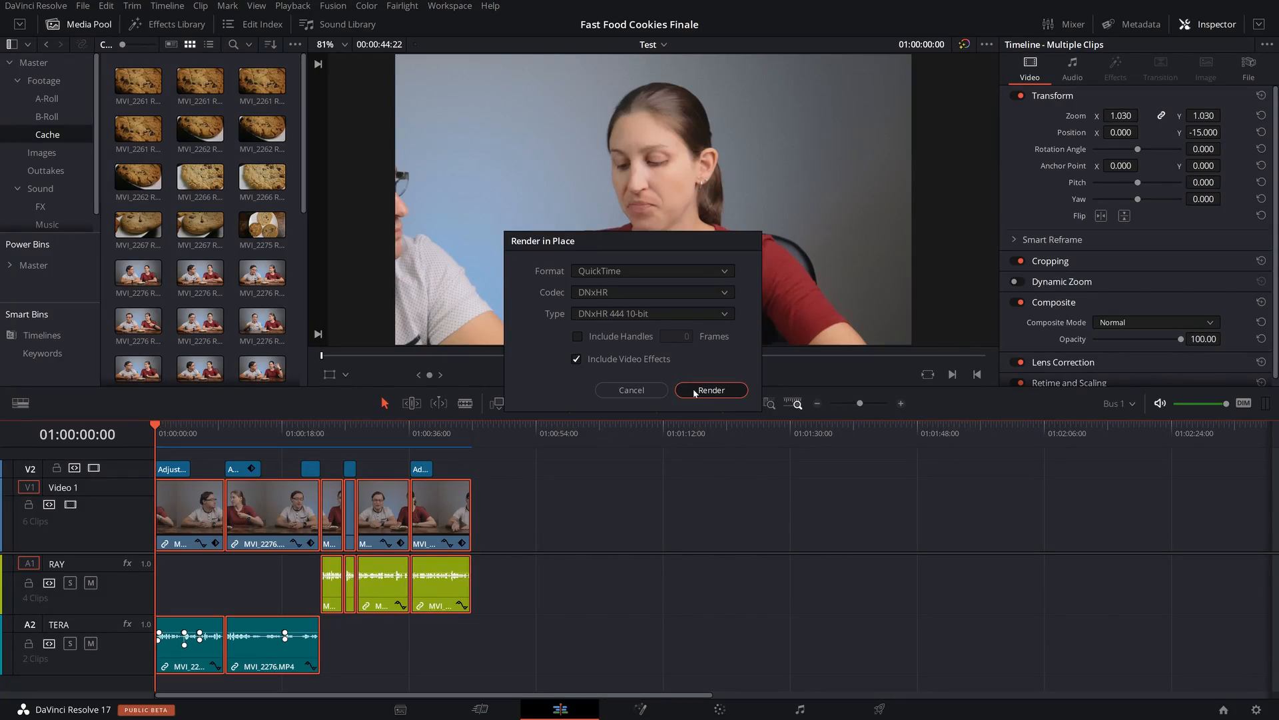
- Render the clips in place into the Cache folder inside the project's Footage folder
left_click(709, 389)
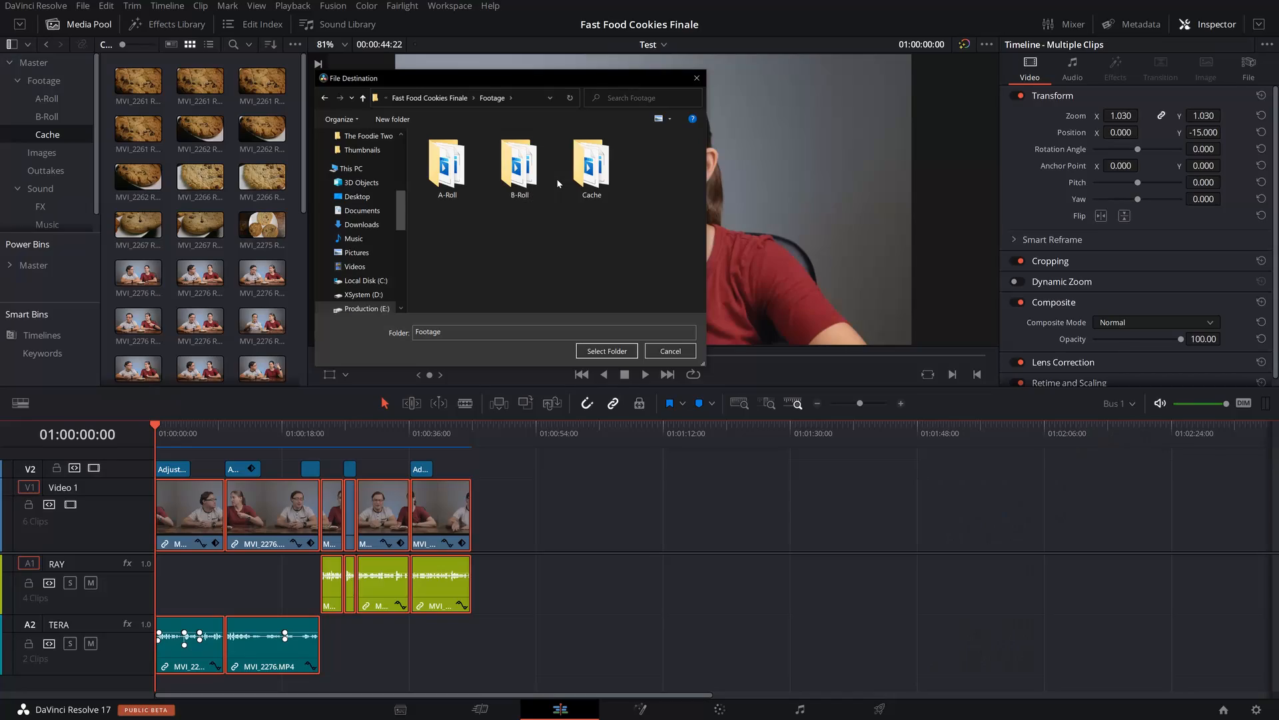
mouse_move(590, 163)
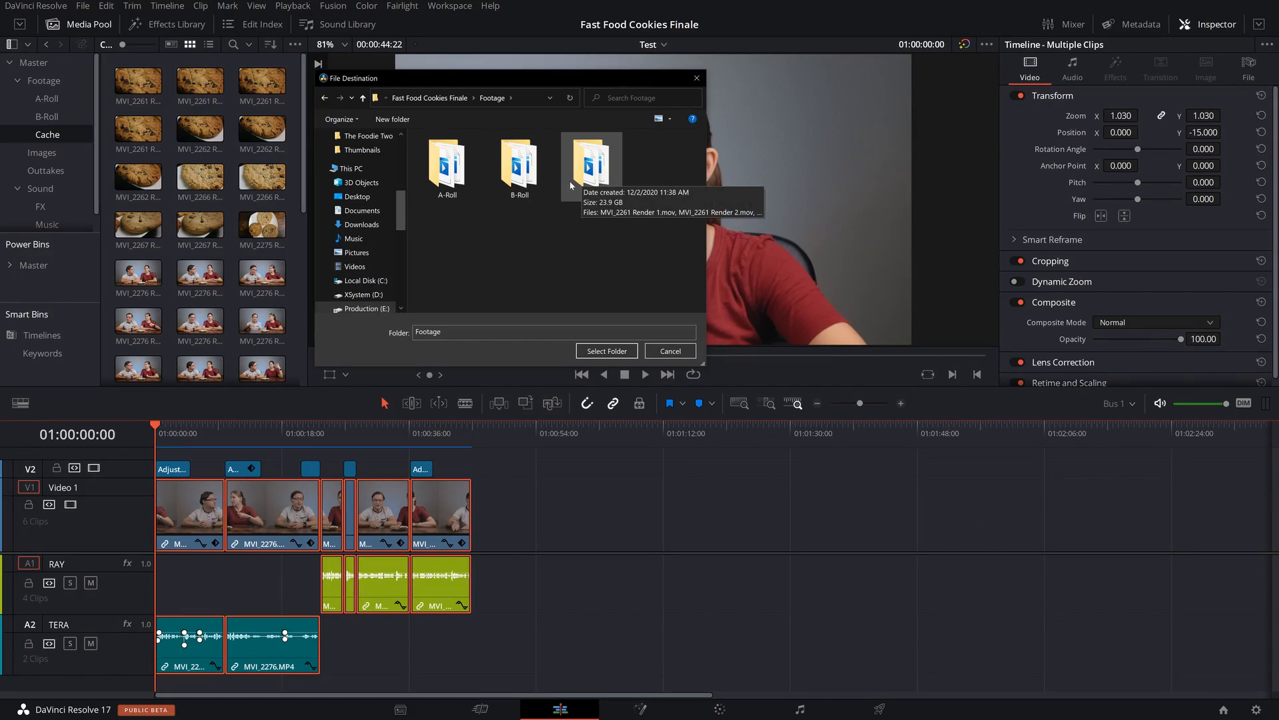
double_click(592, 162)
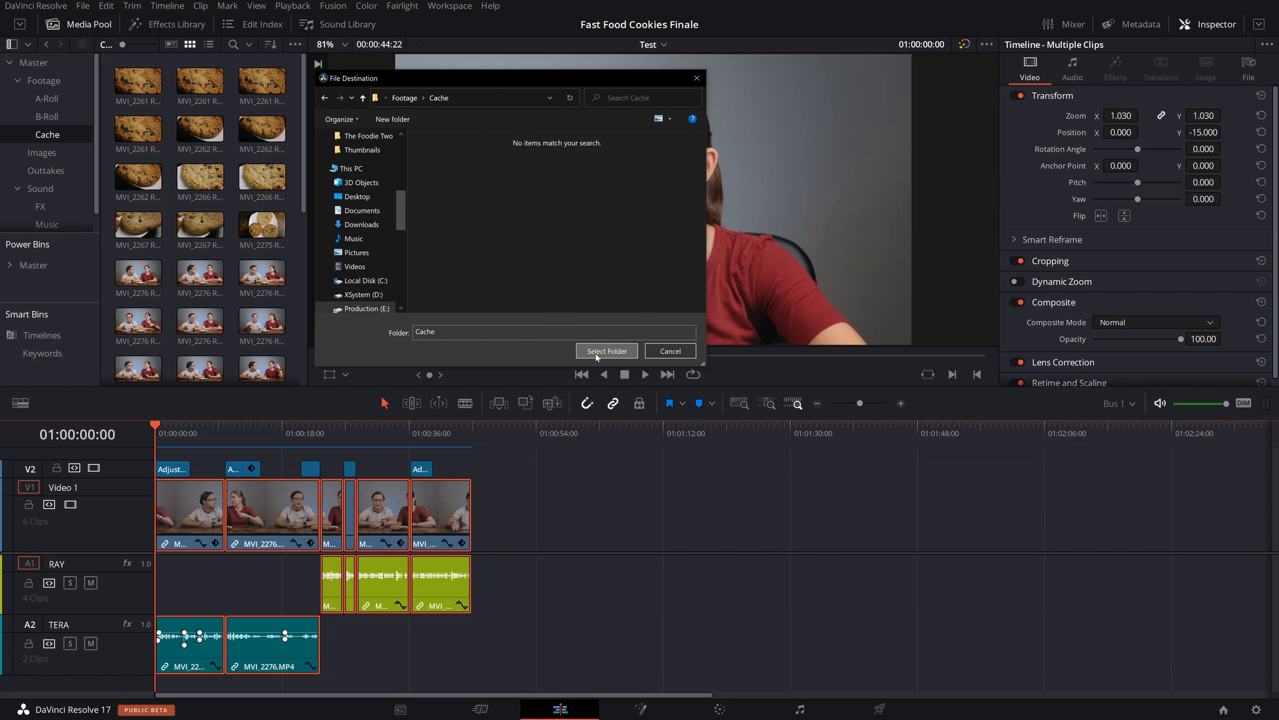
left_click(605, 351)
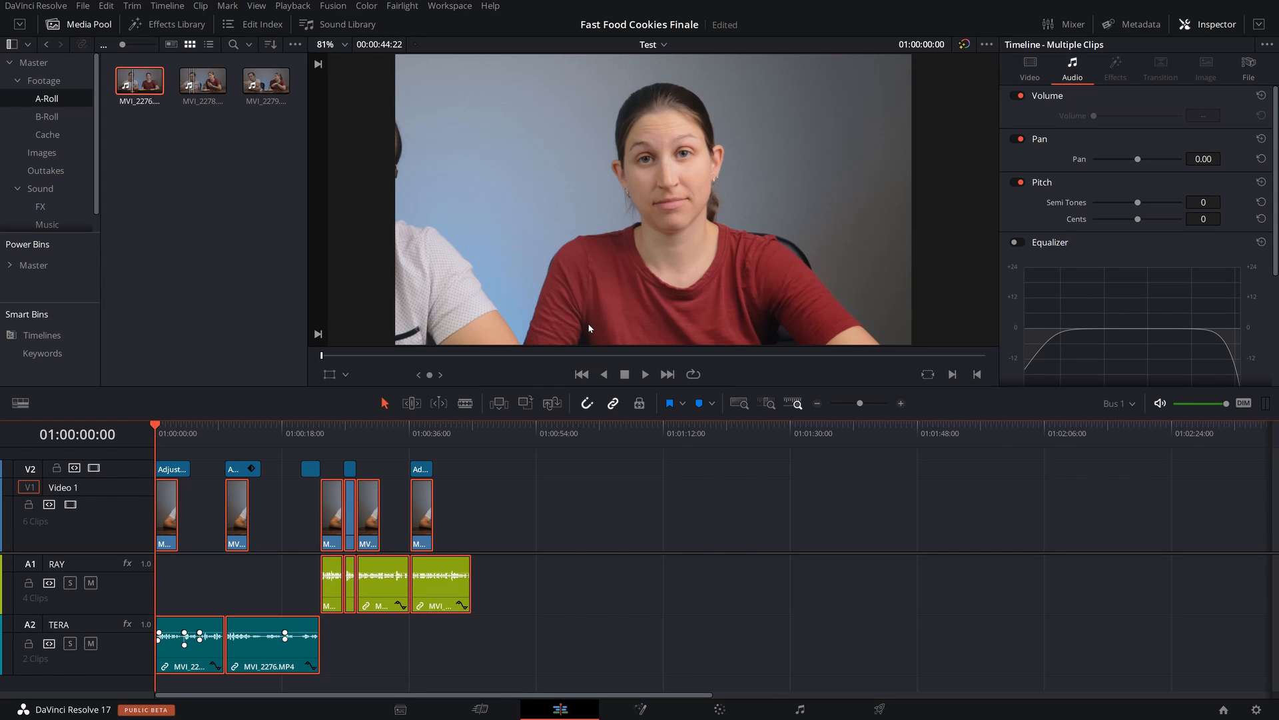
mouse_move(578, 533)
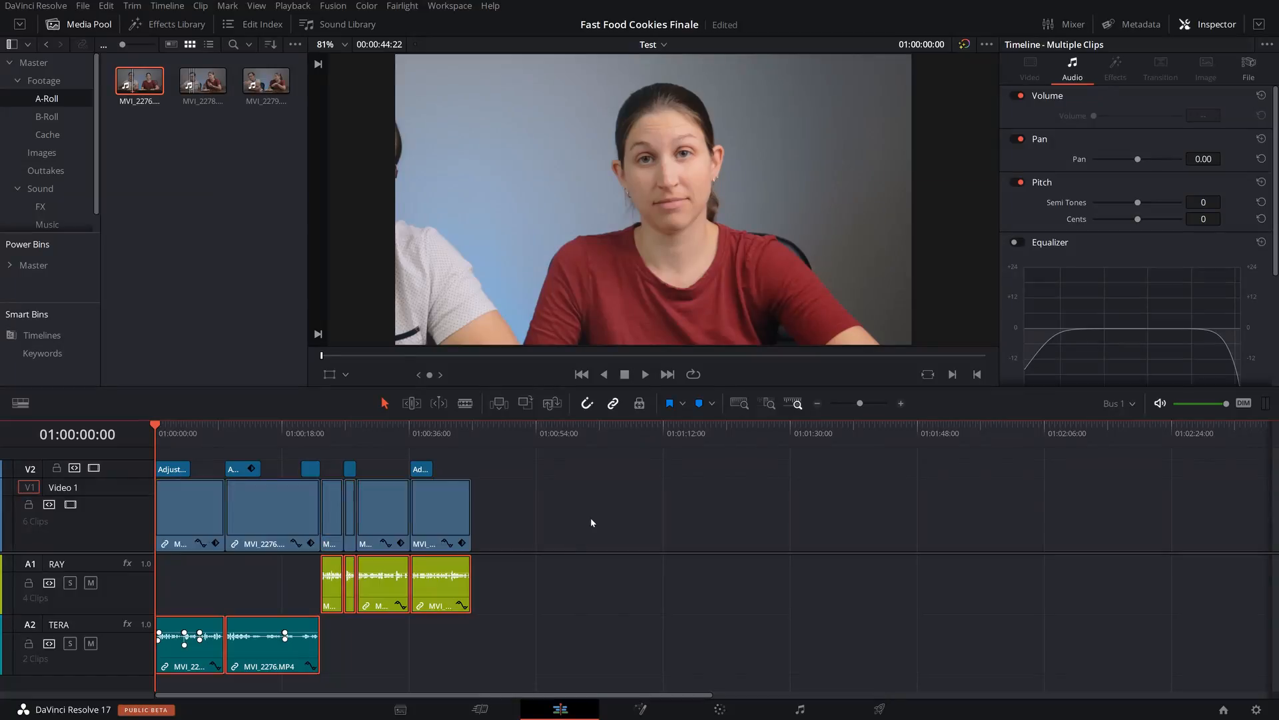
- Select only the first MVI_2276.MP4 clip on V1, showing it in the Inspector
left_click(190, 514)
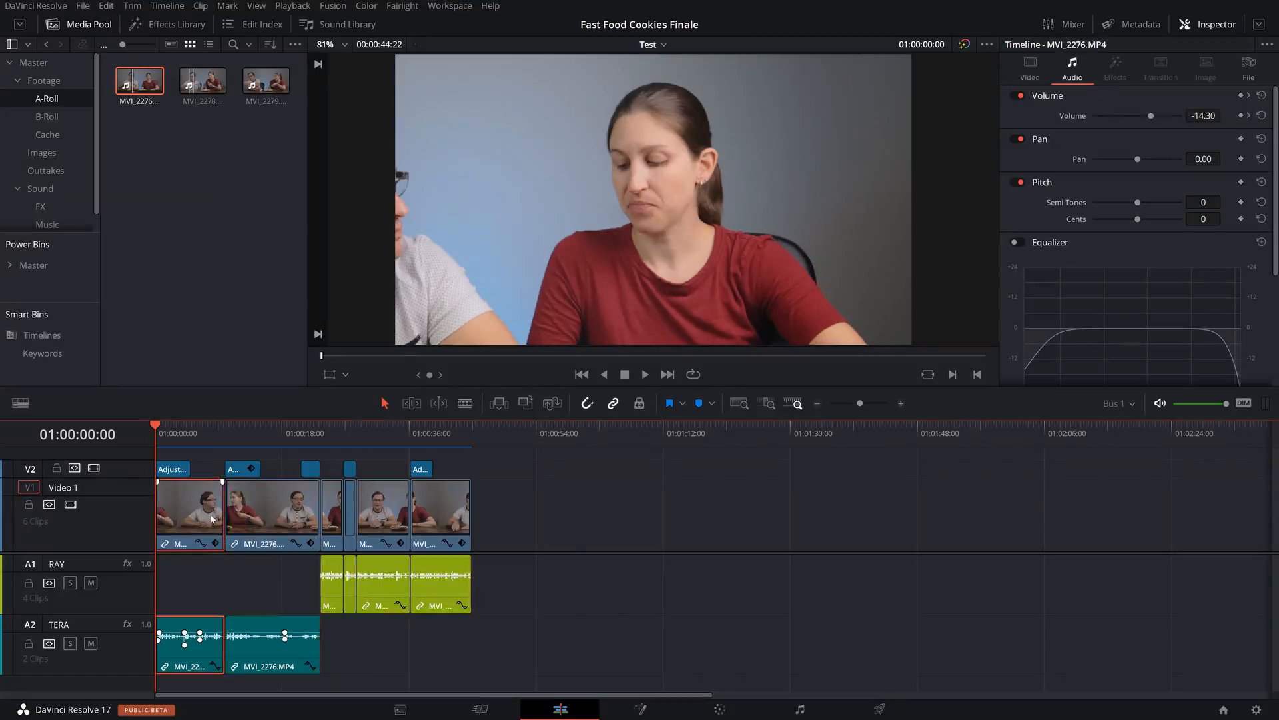
left_click(46, 133)
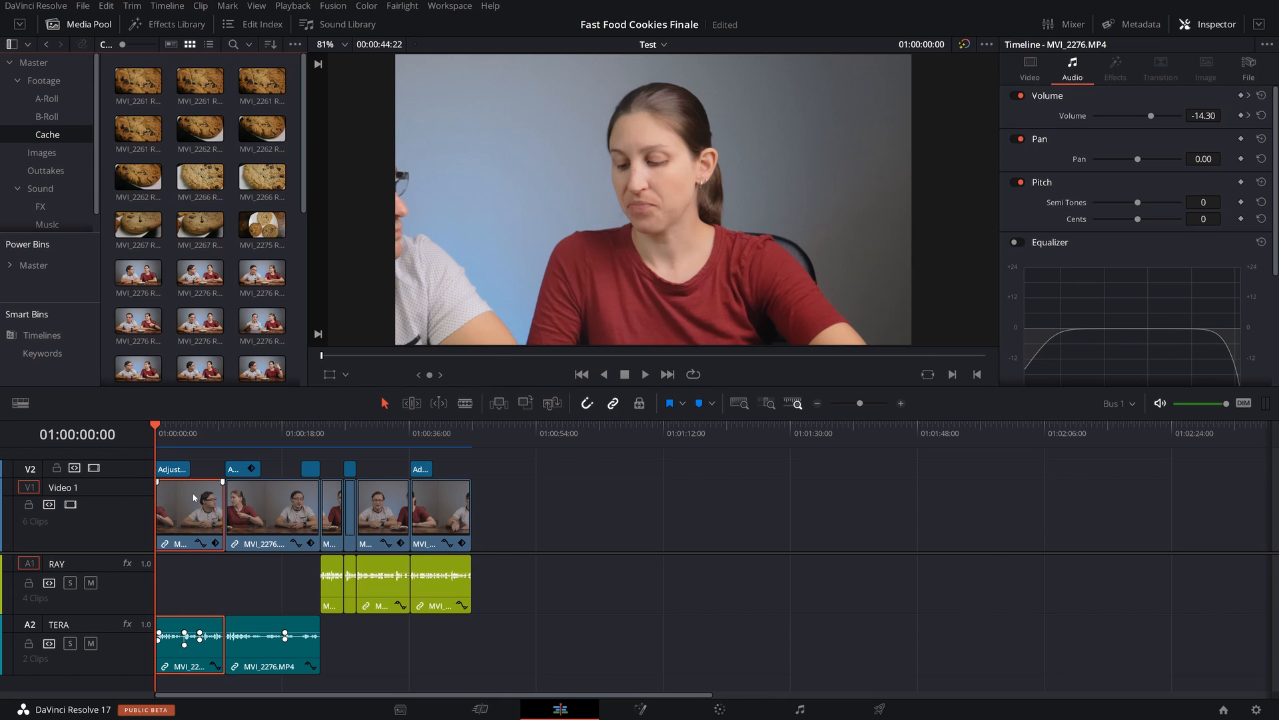
left_click(46, 98)
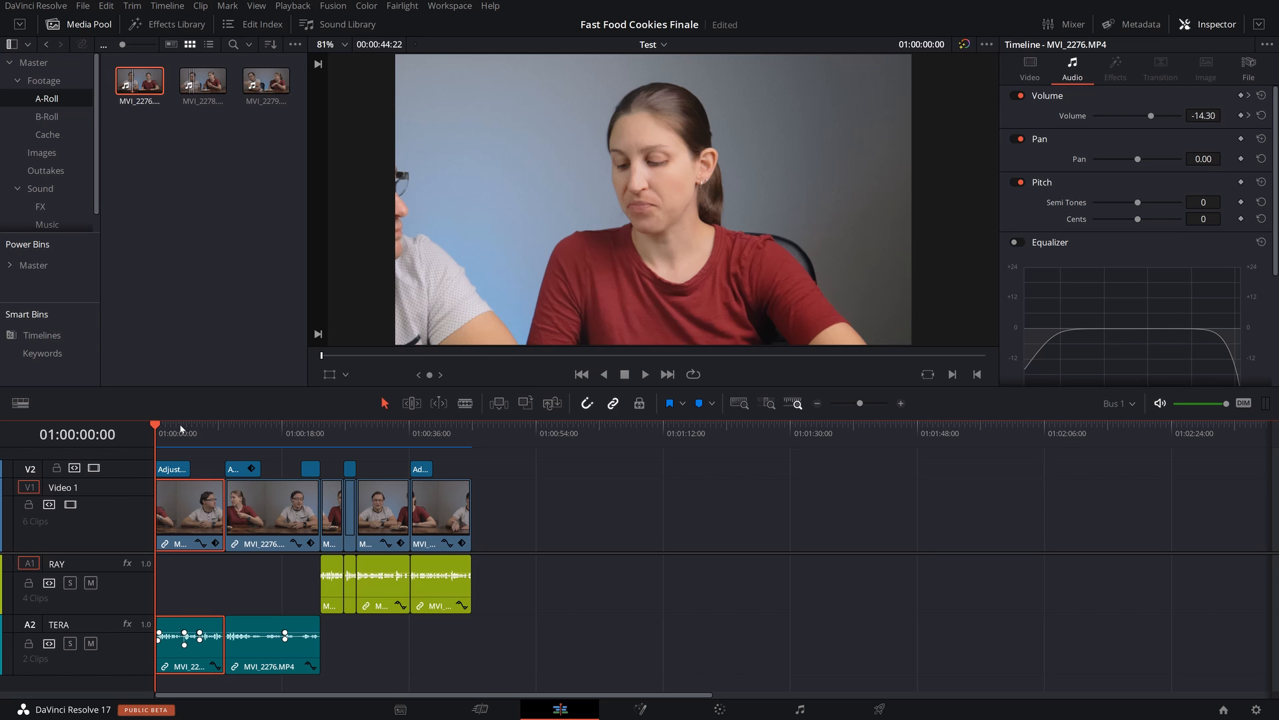
- Render the first MVI_2276.MP4 clip in place again into the Cache folder
right_click(188, 515)
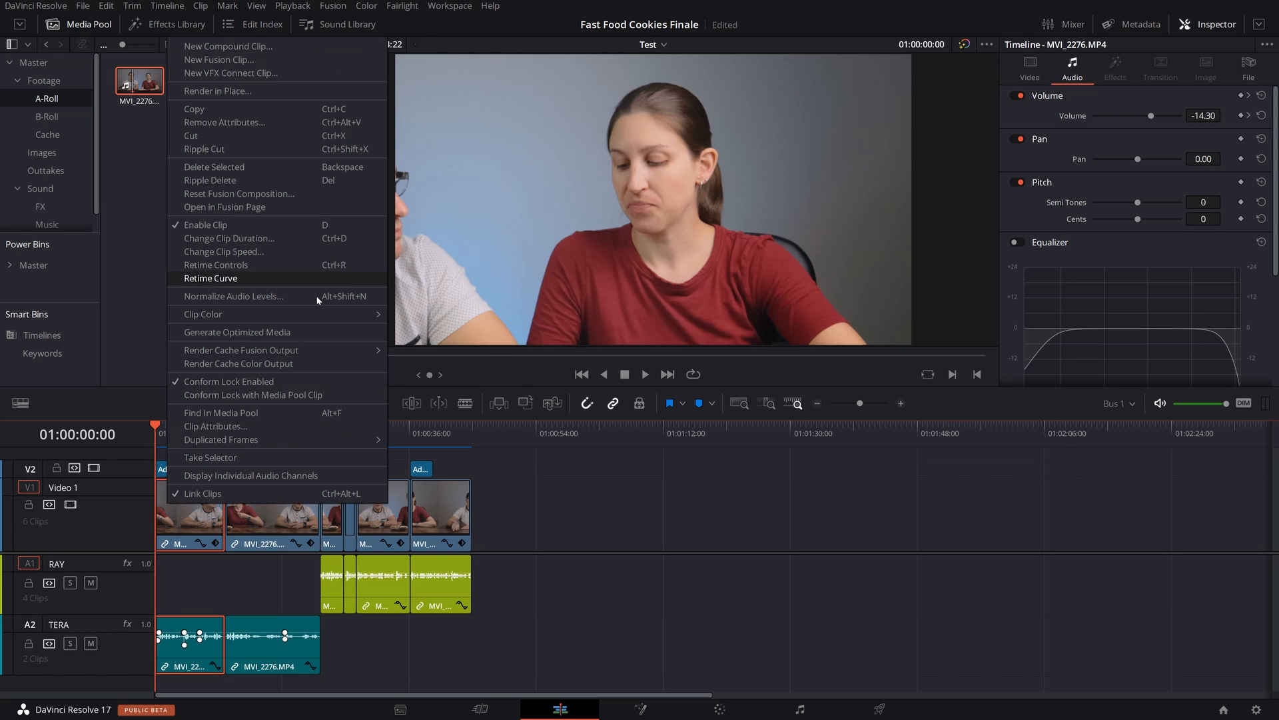
left_click(217, 91)
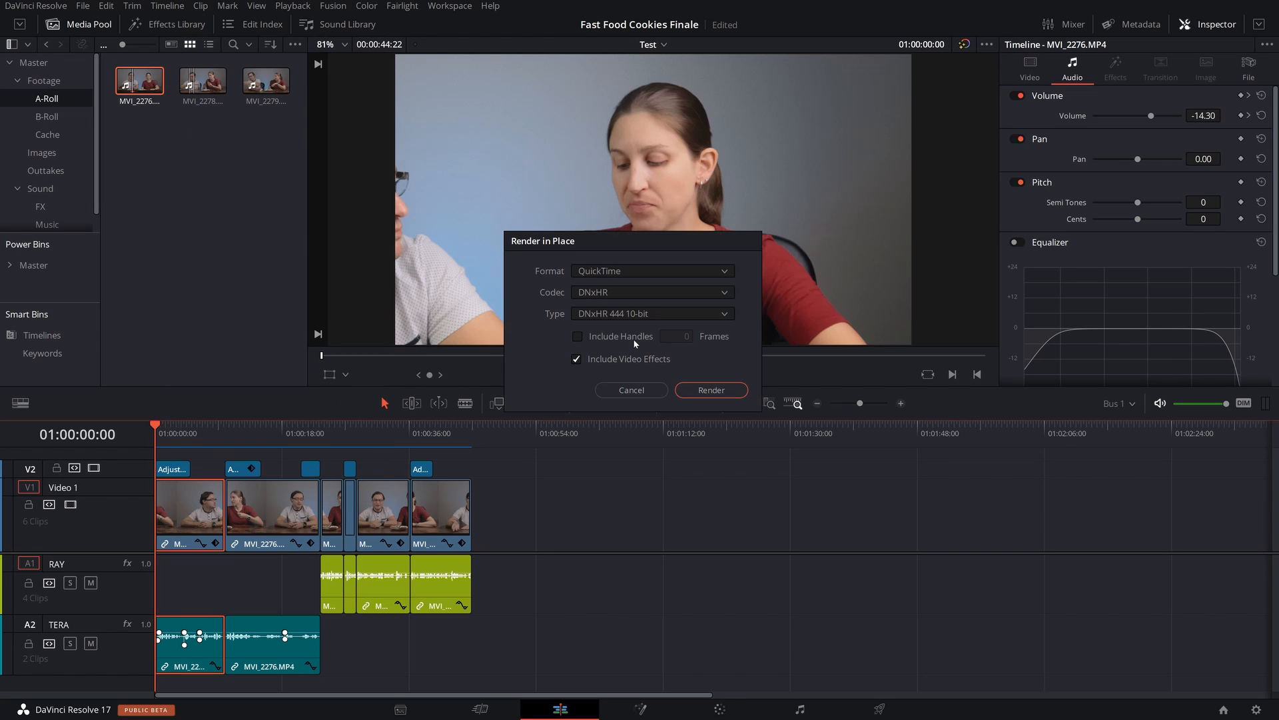
left_click(709, 389)
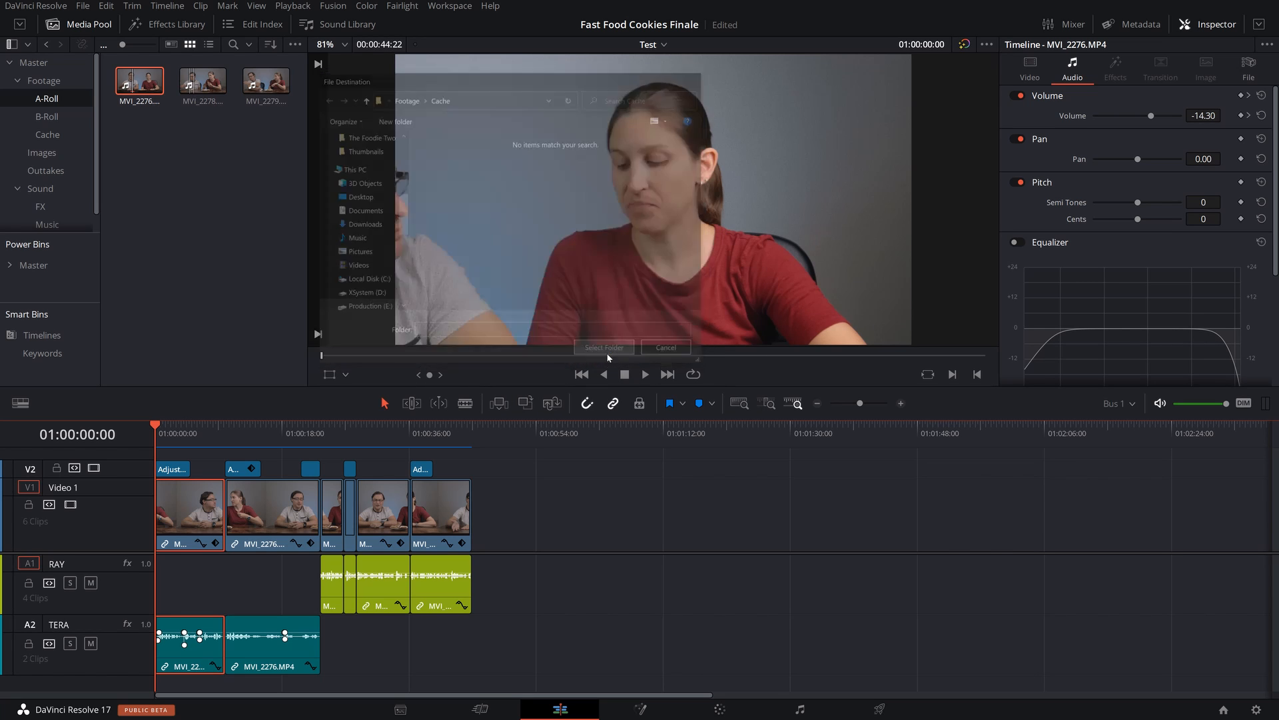
left_click(604, 346)
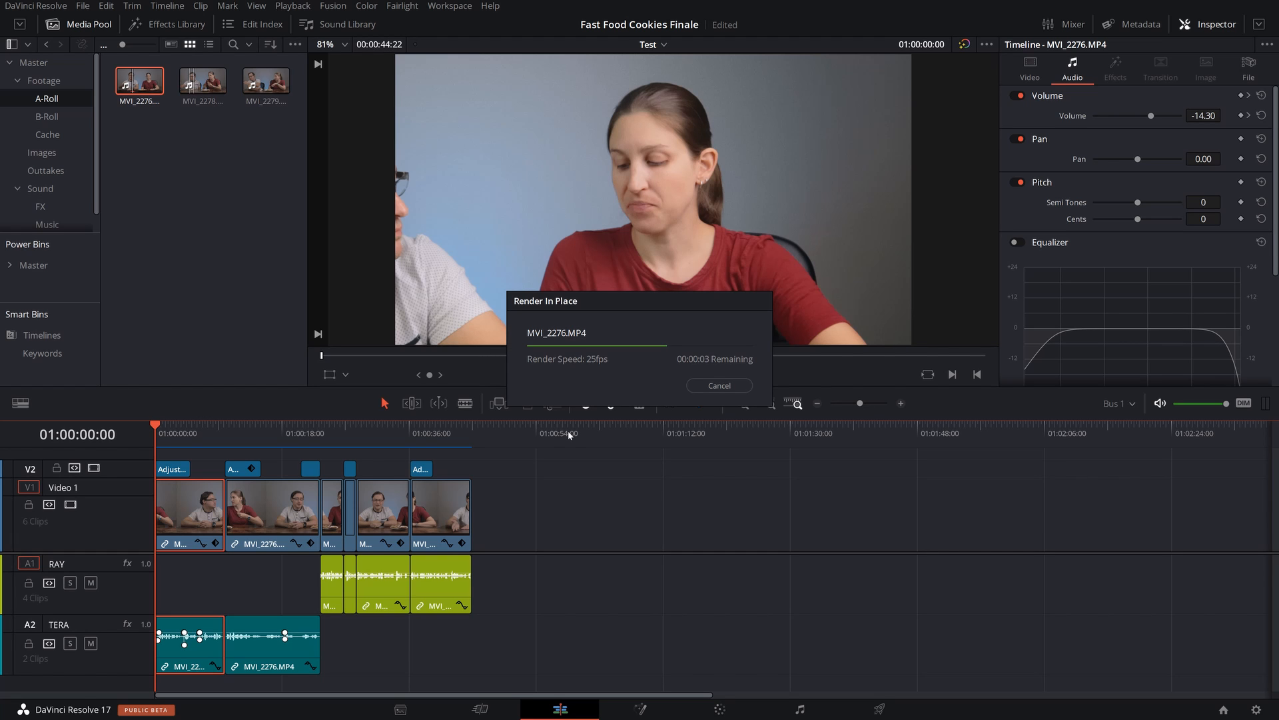
mouse_move(561, 447)
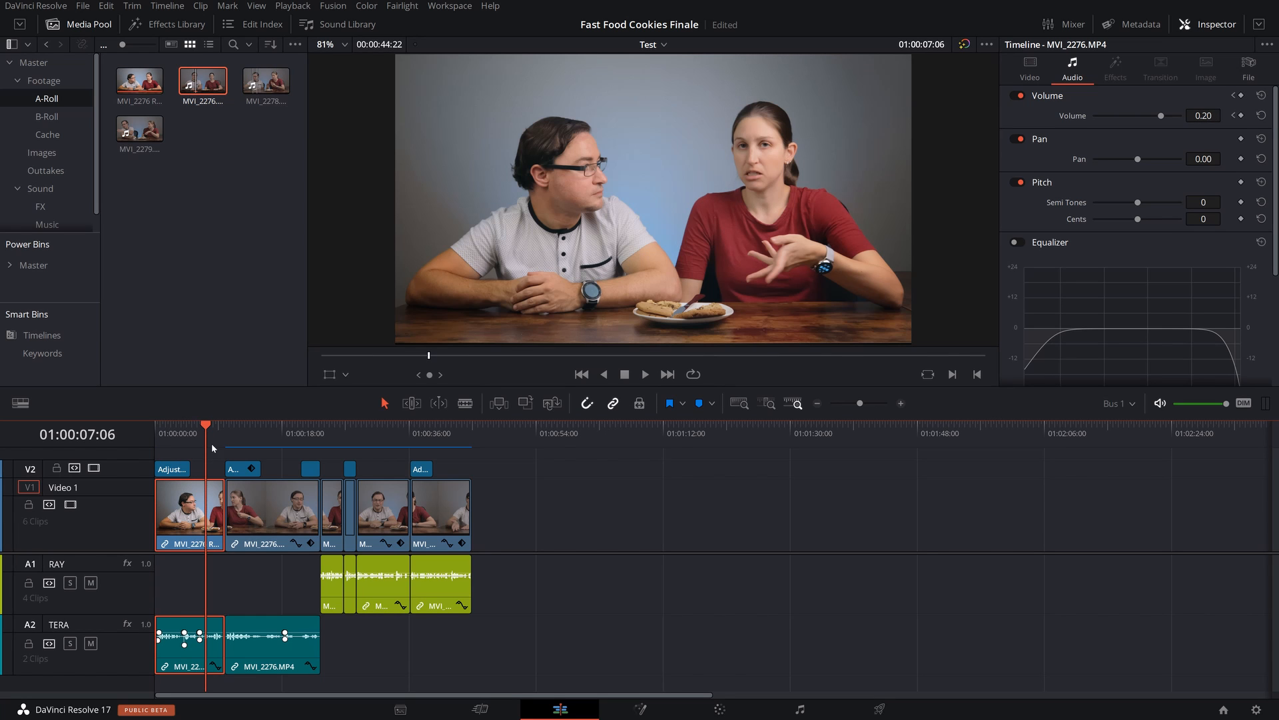
mouse_move(243, 458)
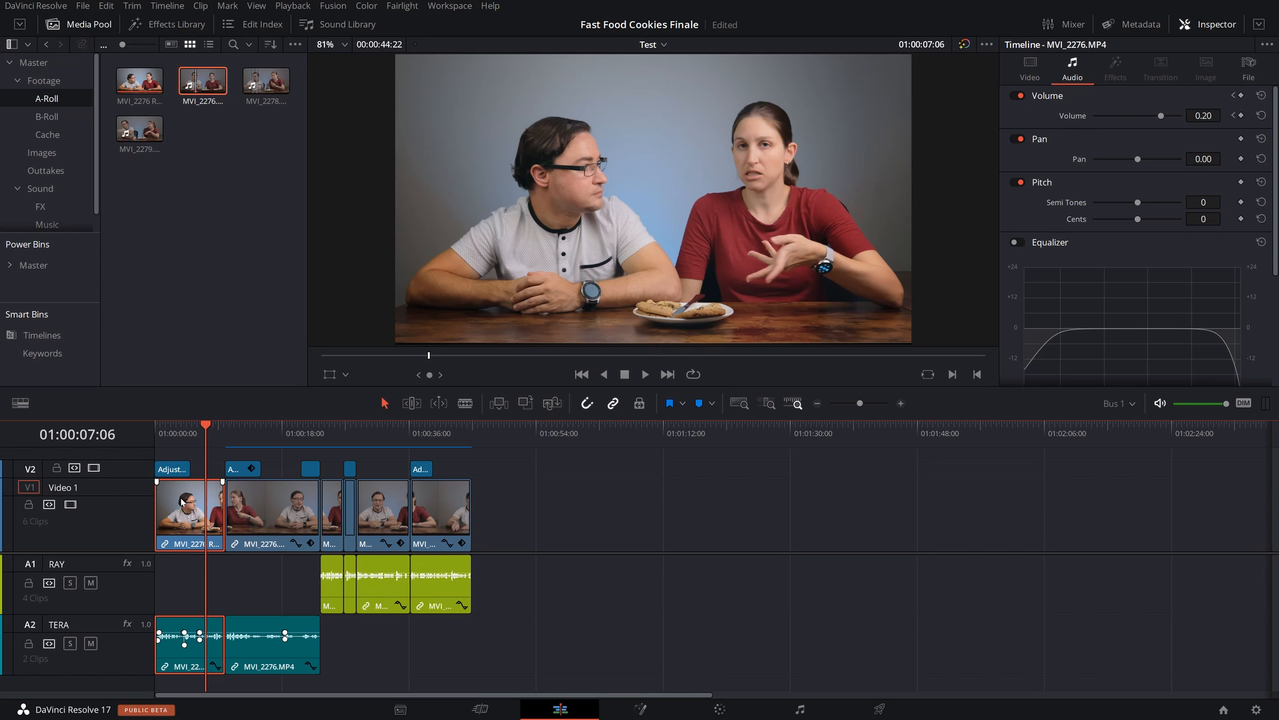
mouse_move(193, 518)
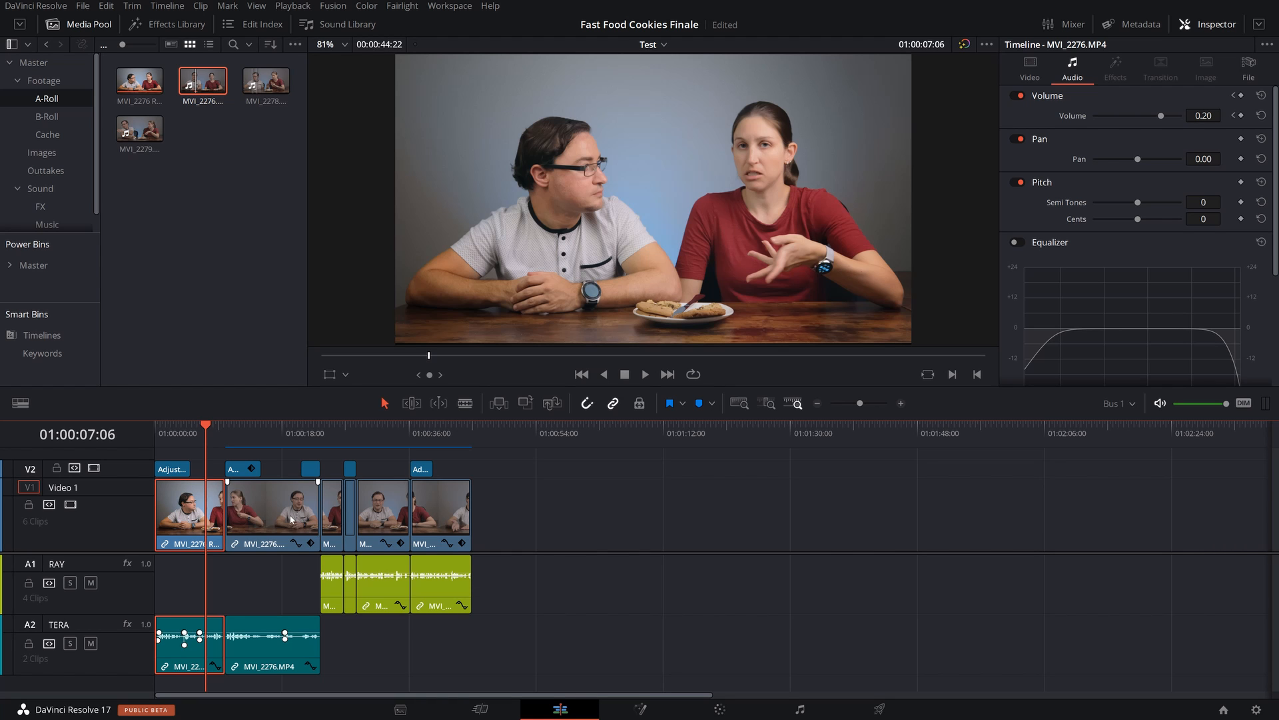
- Render the second and remaining clips in place, then show the A-Roll bin in List View
right_click(290, 518)
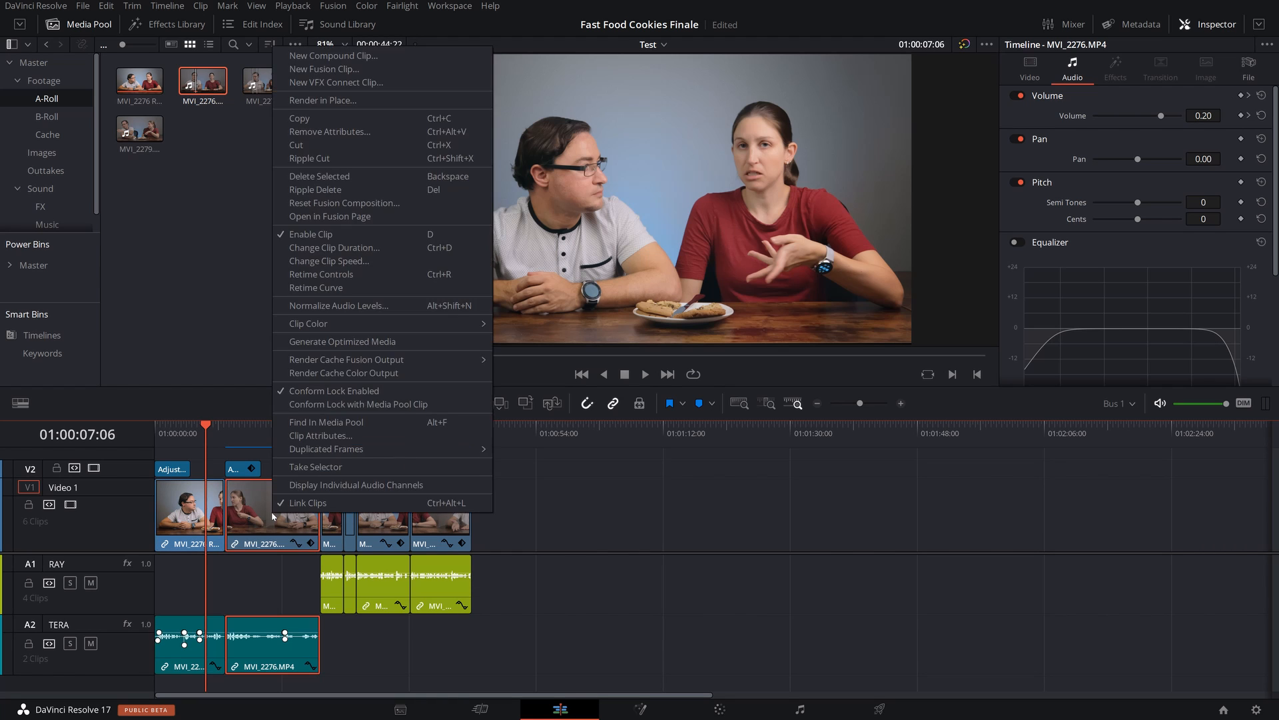
left_click(323, 100)
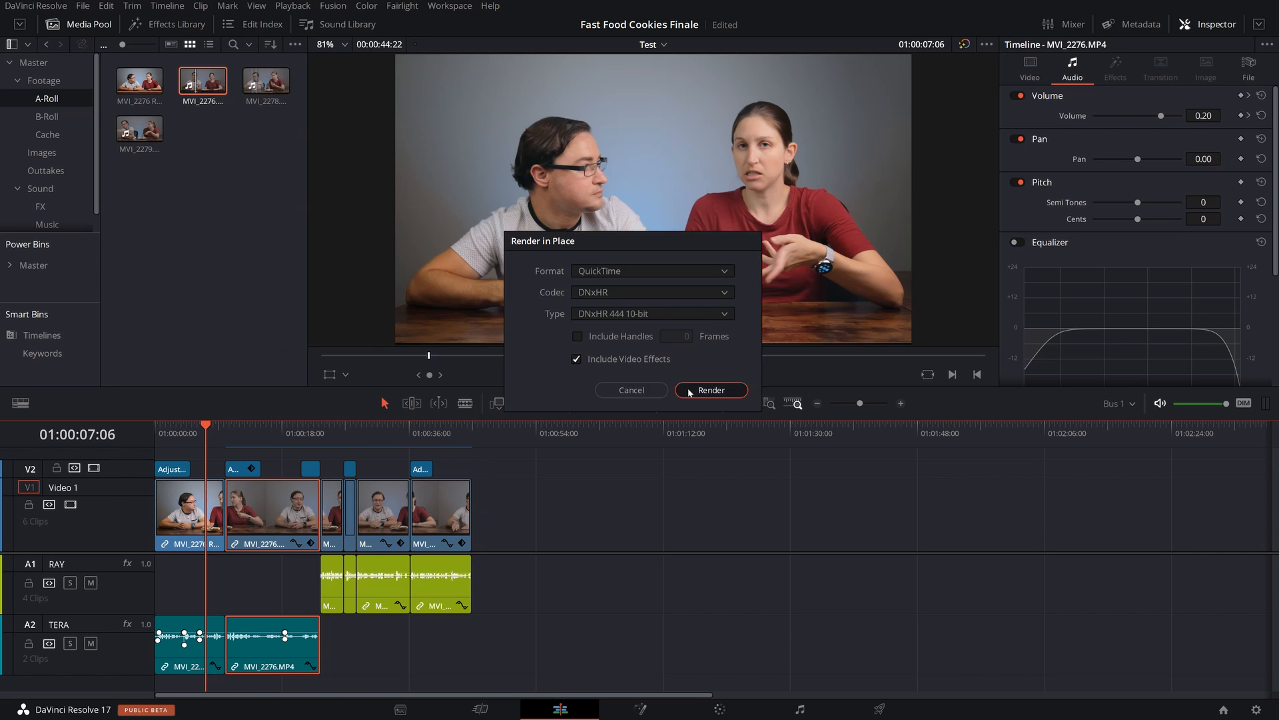
left_click(709, 389)
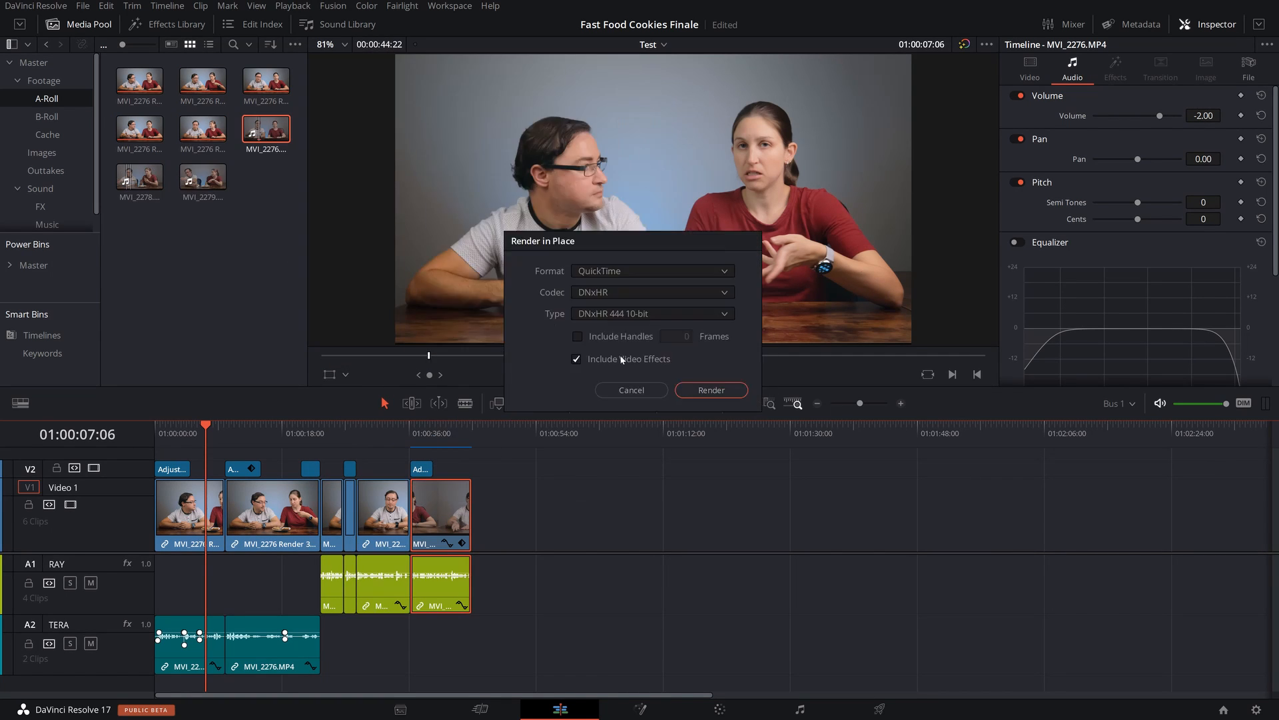
left_click(709, 389)
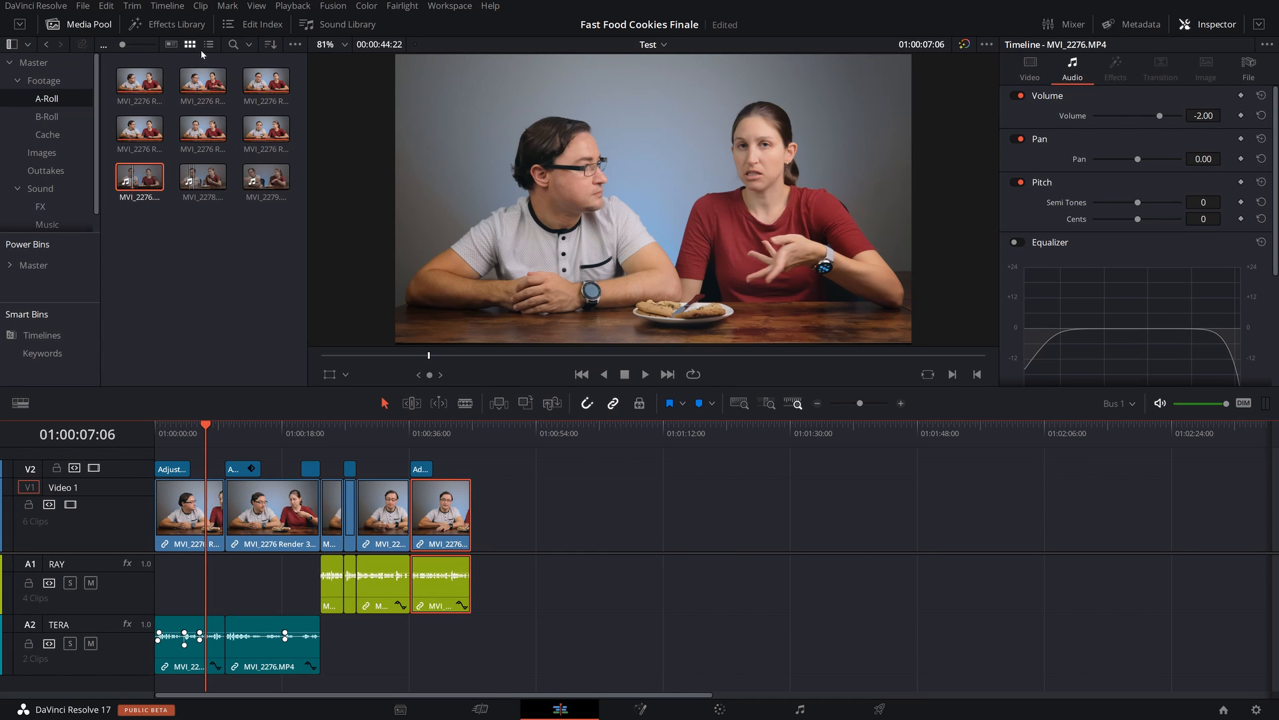
left_click(209, 44)
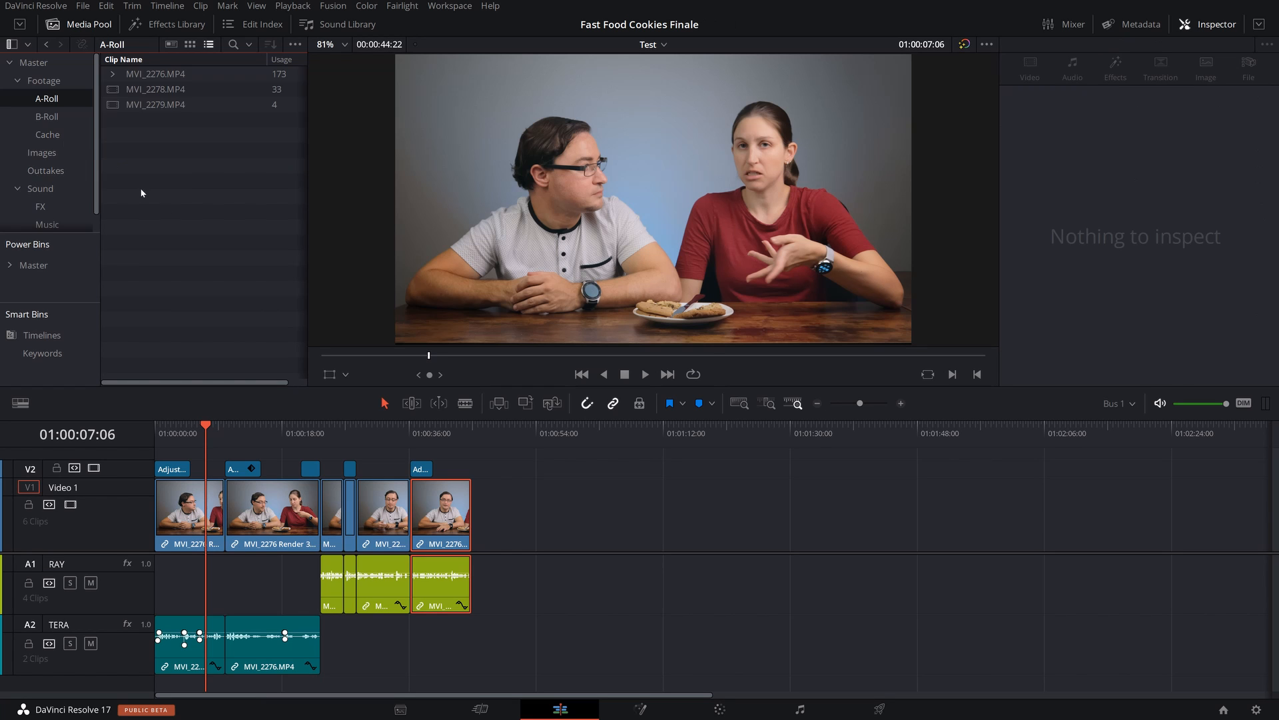
left_click(272, 510)
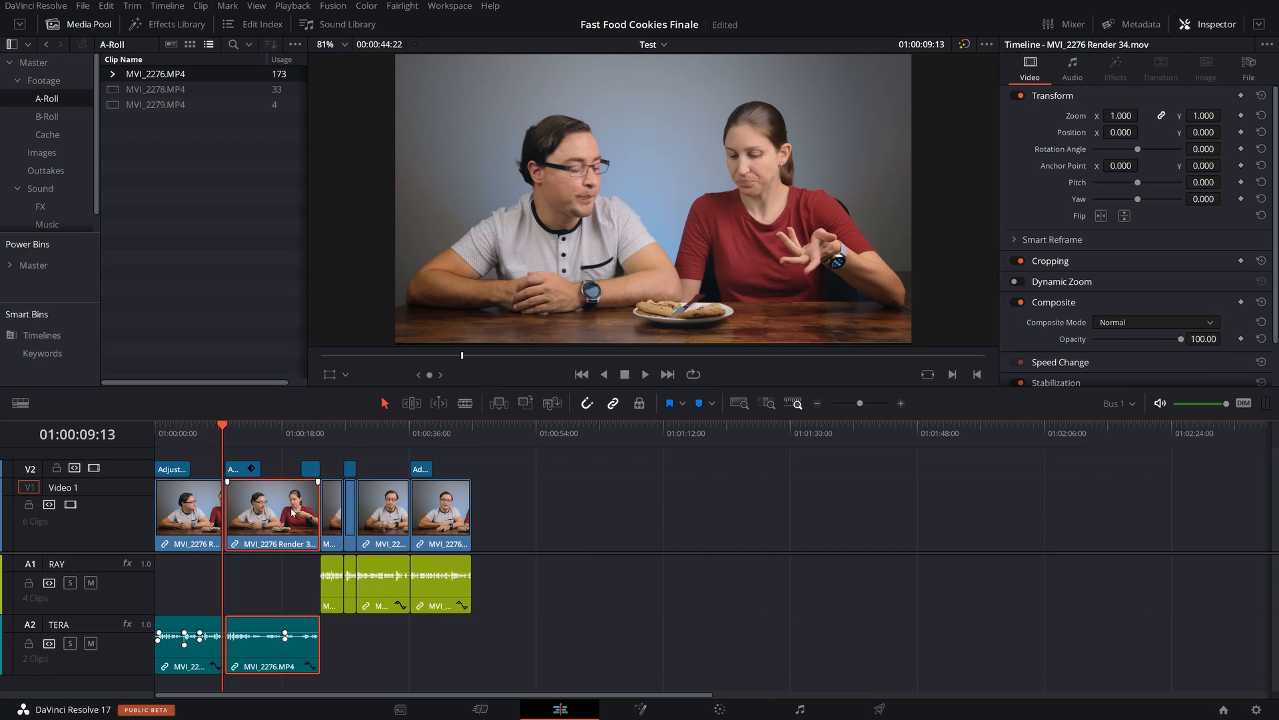
- Decompose the rendered second V1 clip back to its original MVI_2276.MP4 footage
right_click(272, 511)
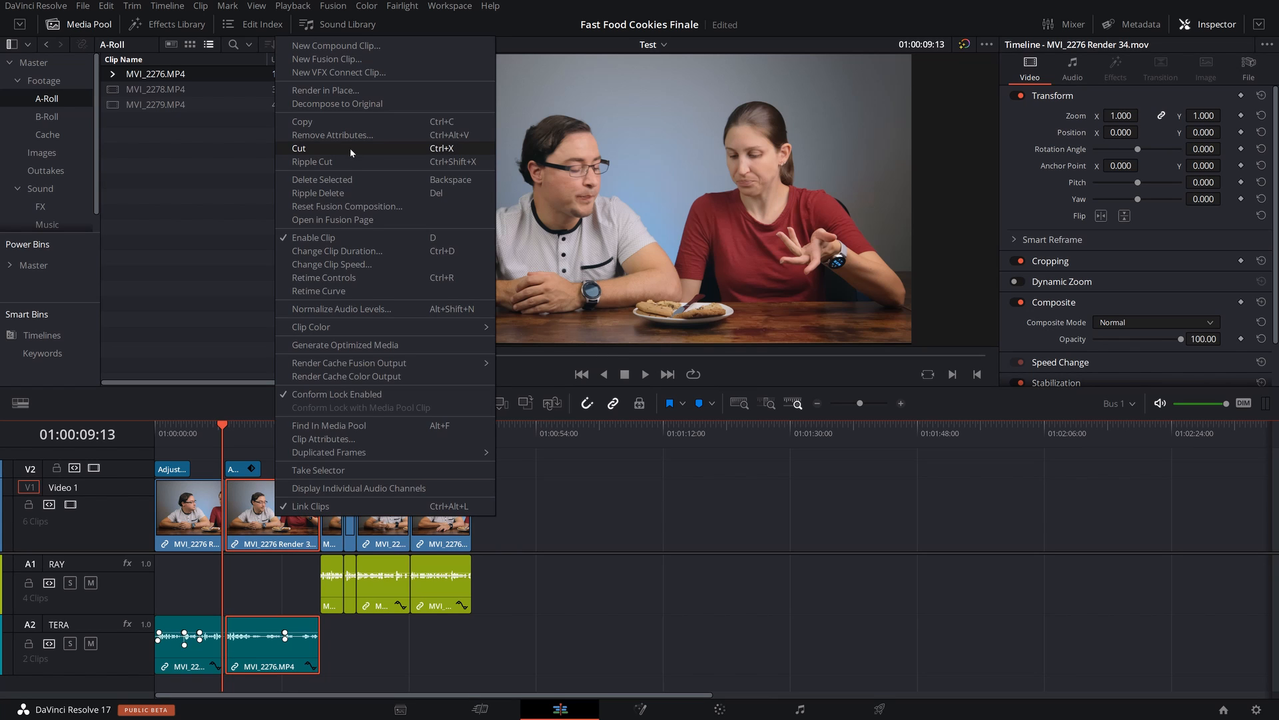
mouse_move(354, 104)
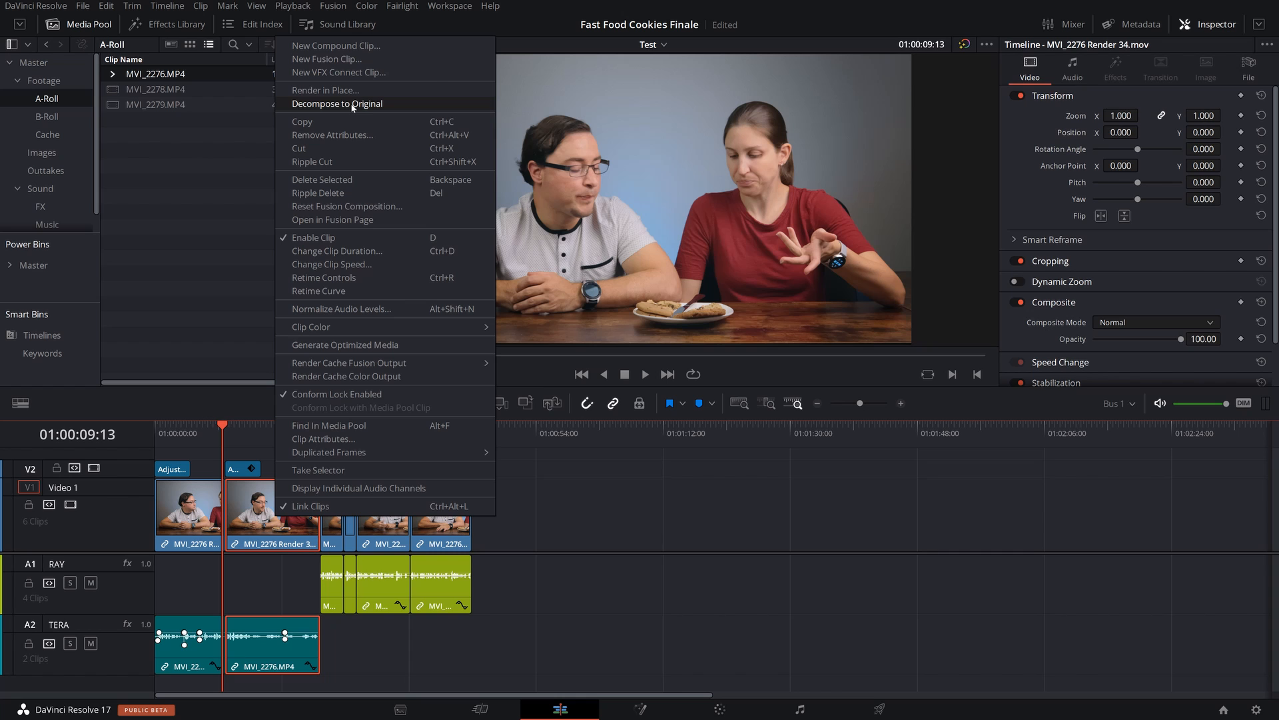
left_click(337, 104)
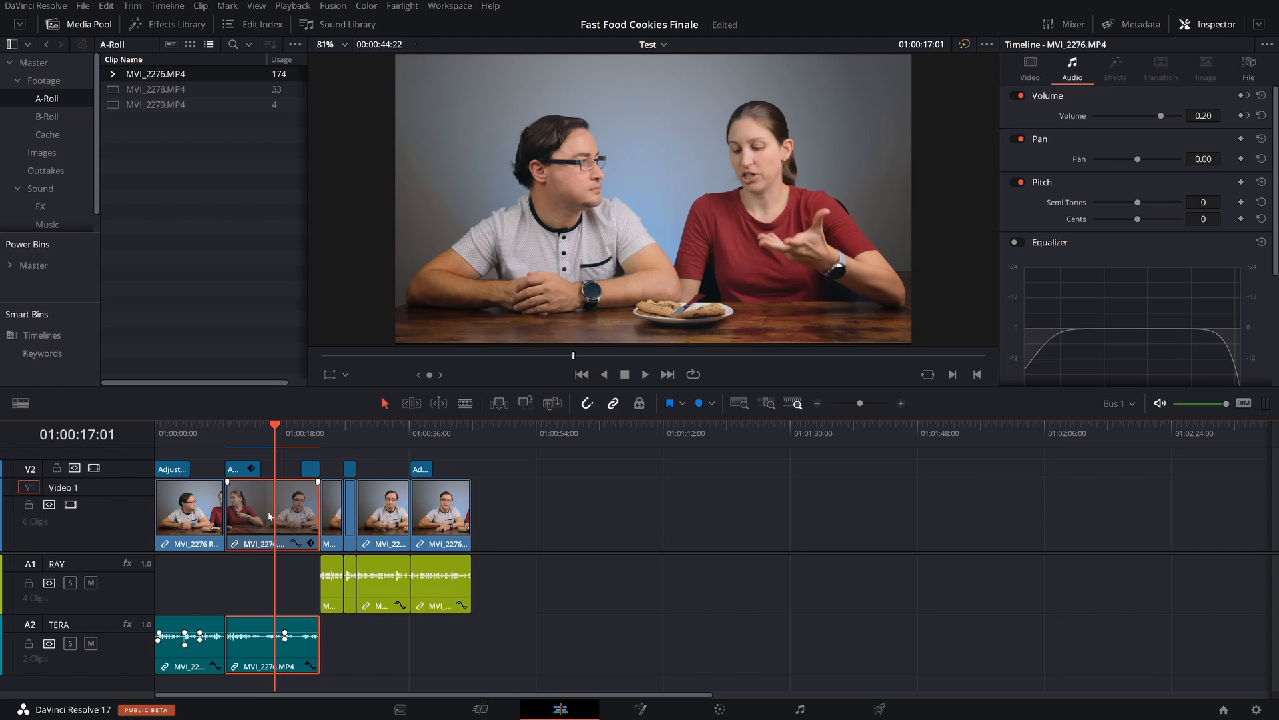
mouse_move(262, 512)
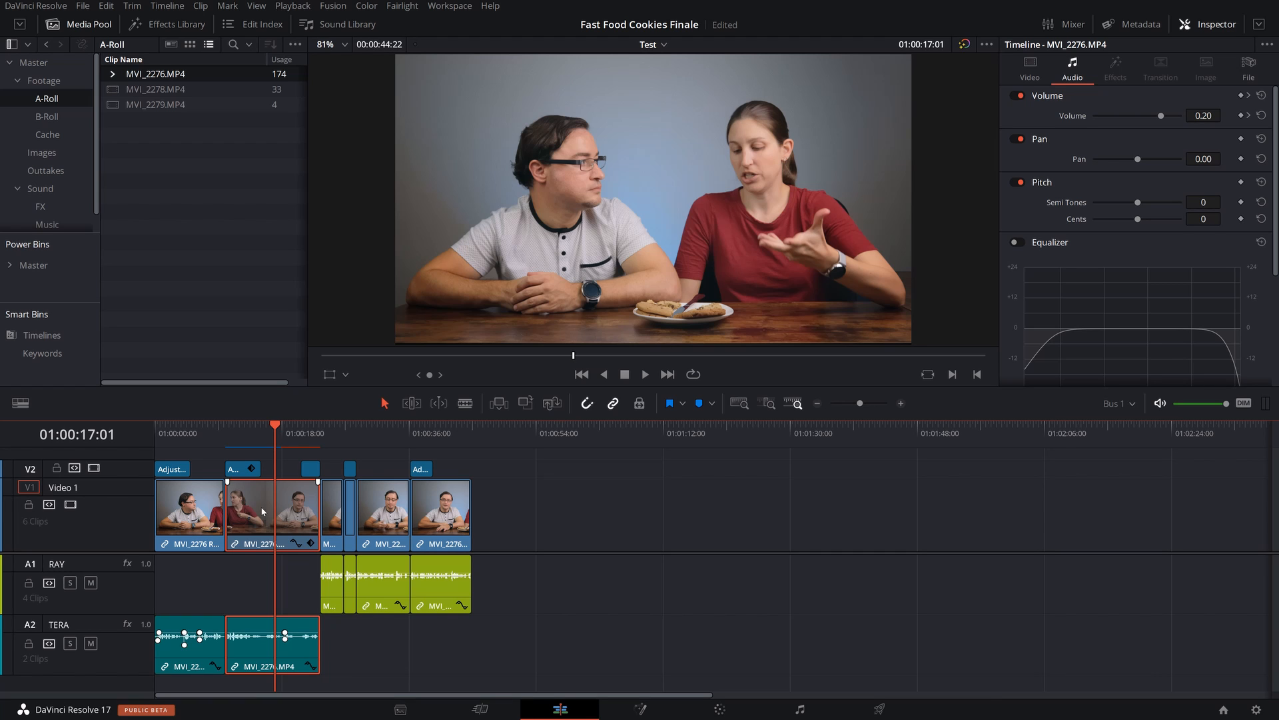
mouse_move(296, 520)
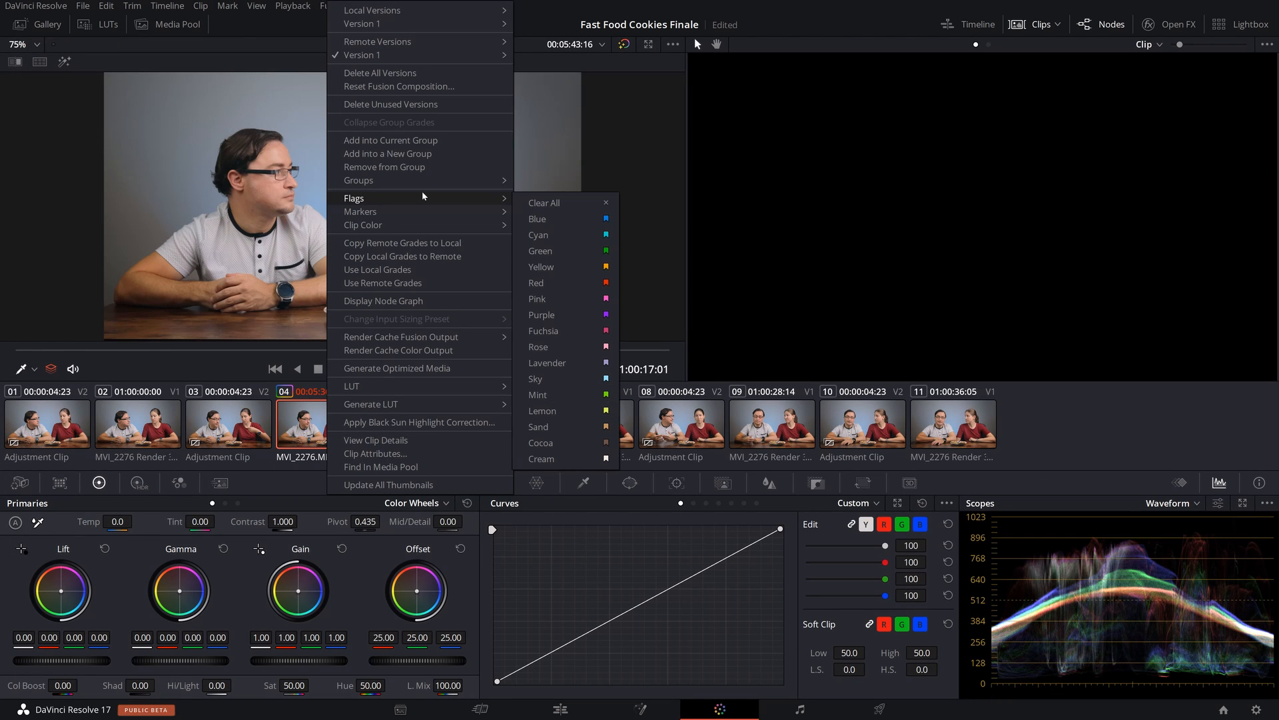
mouse_move(418, 140)
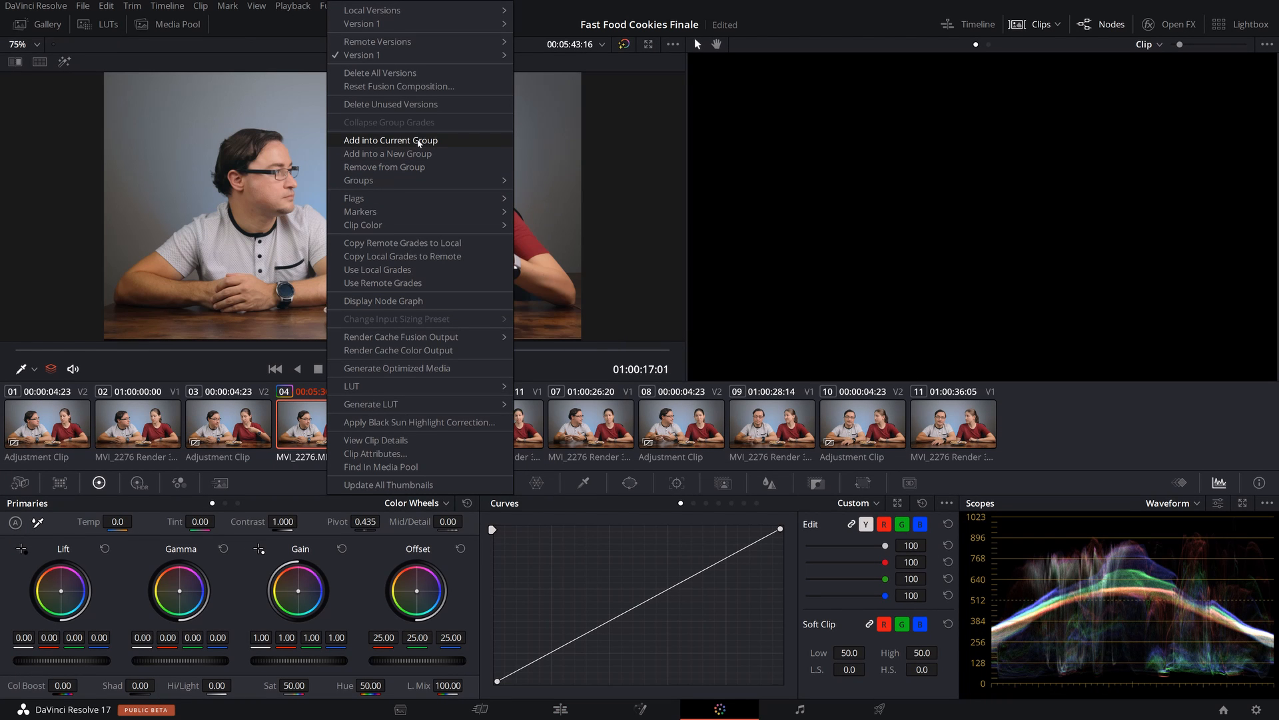
mouse_move(355, 360)
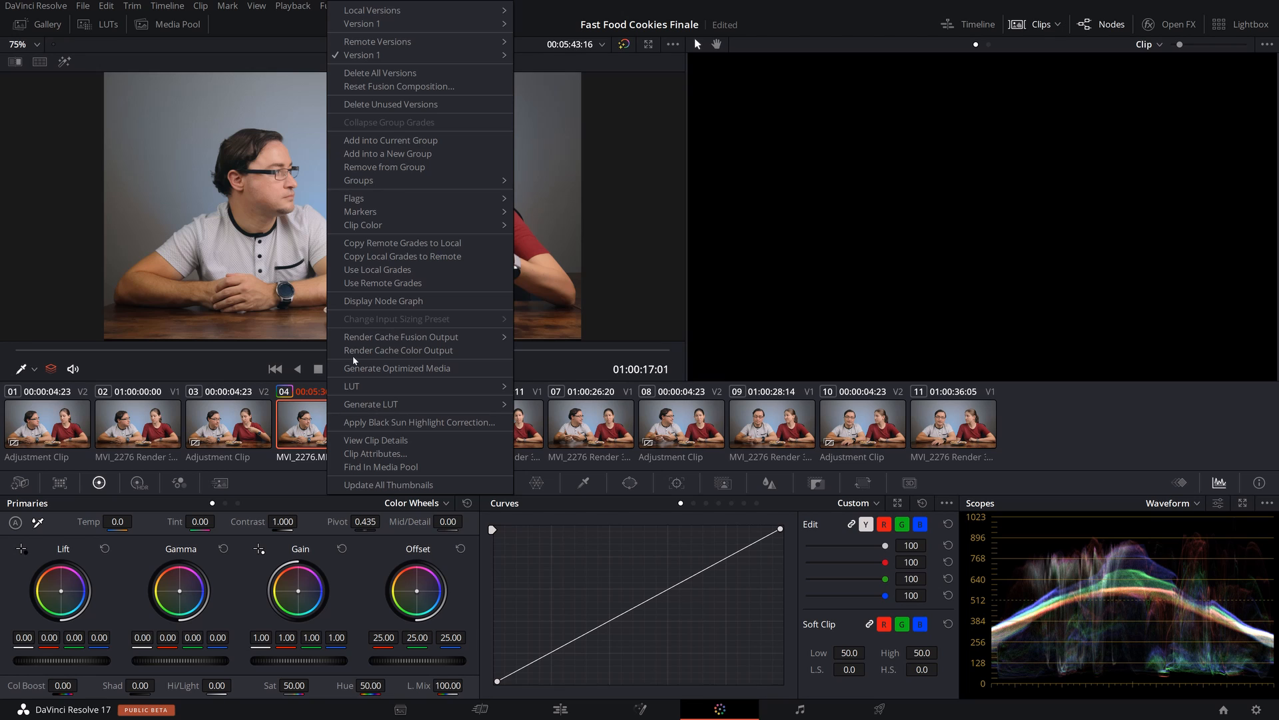
mouse_move(382, 283)
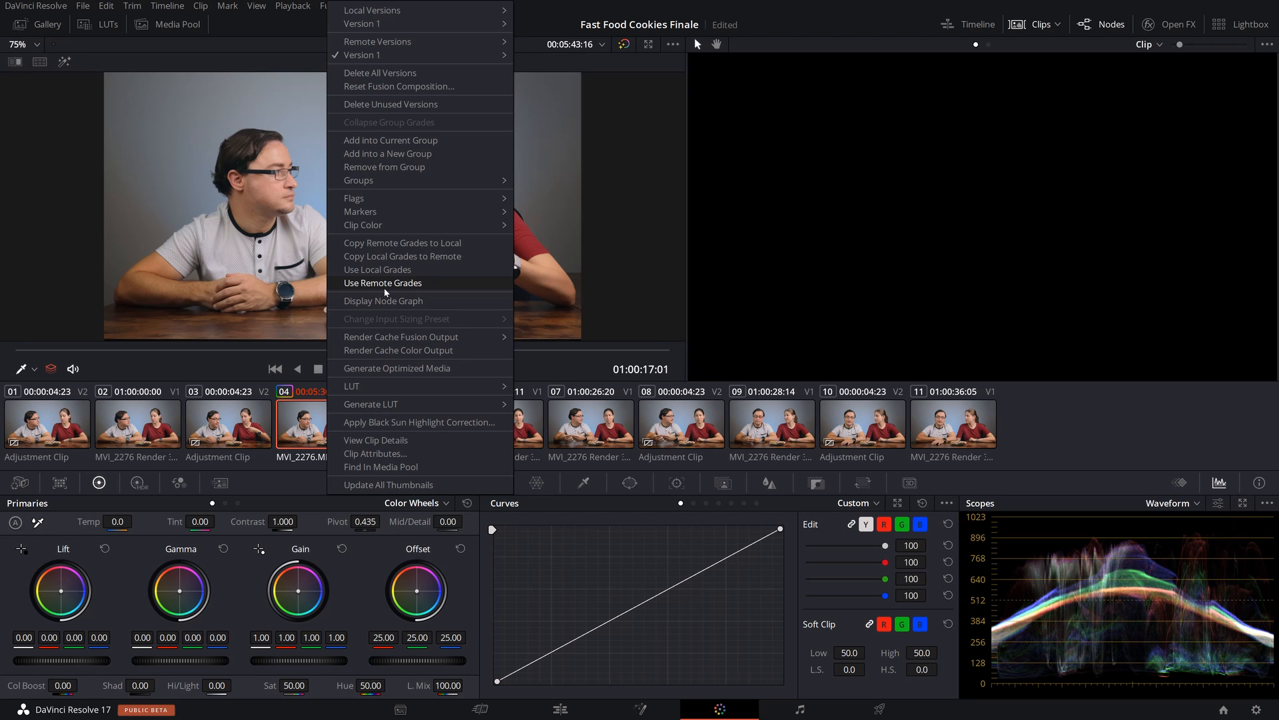
mouse_move(382, 299)
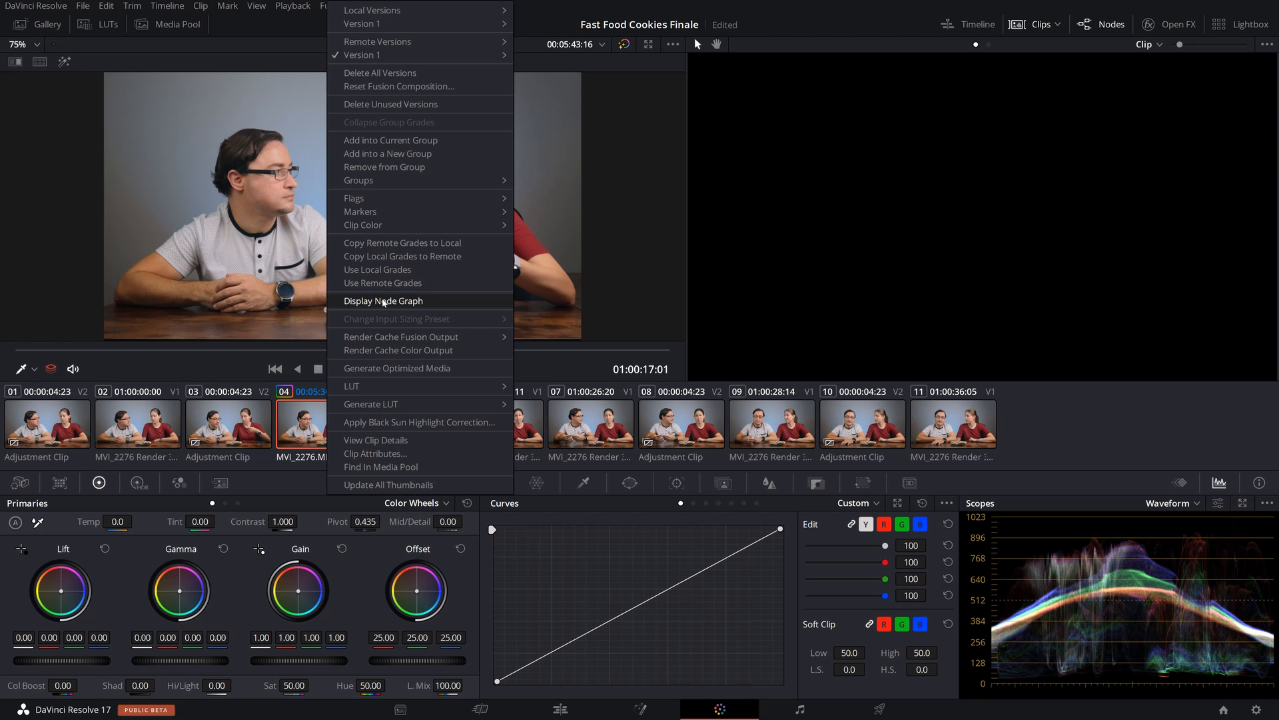
mouse_move(383, 282)
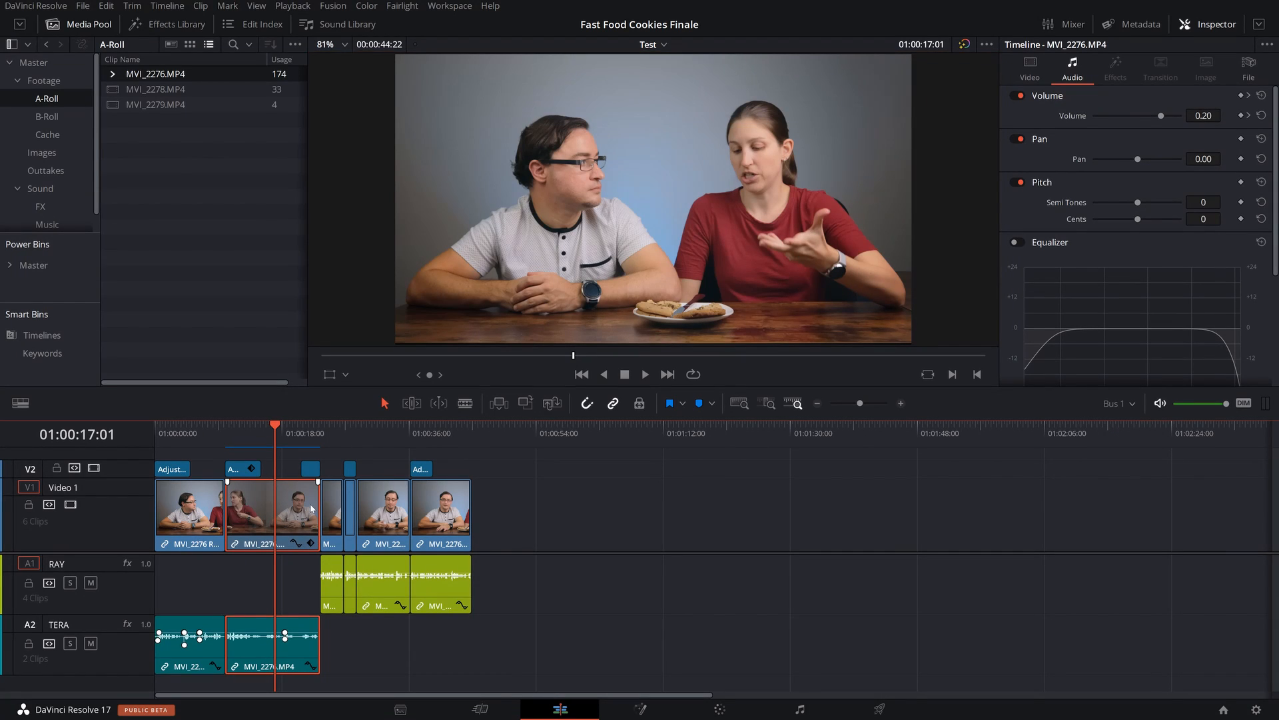
- Show the Cache bin and start re-rendering the decomposed MVI_2276.MP4 clip in place
left_click(46, 133)
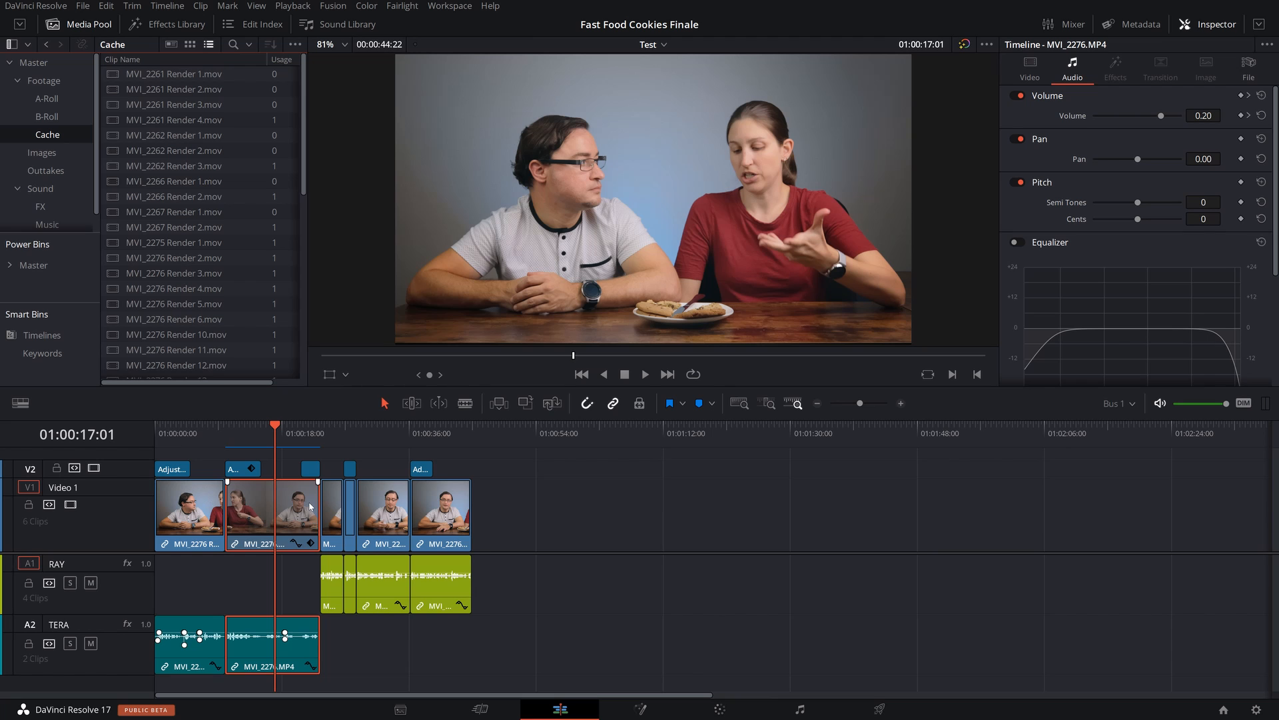
right_click(298, 507)
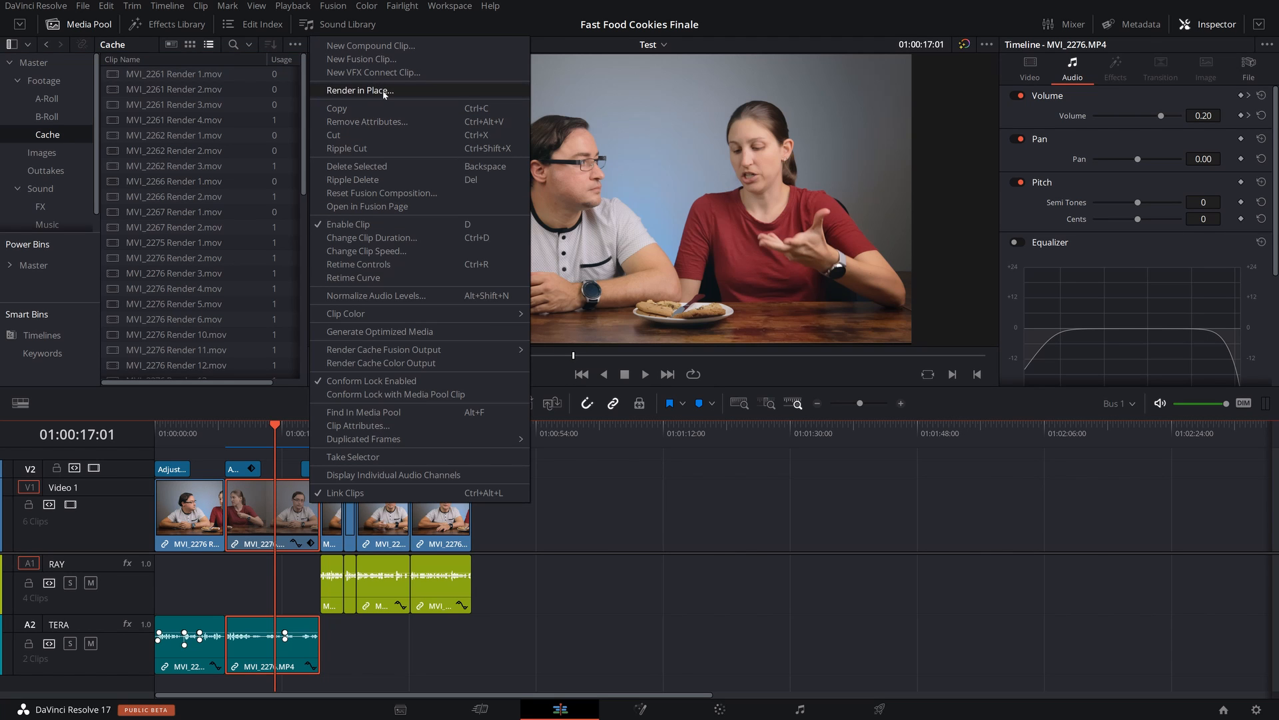
left_click(360, 90)
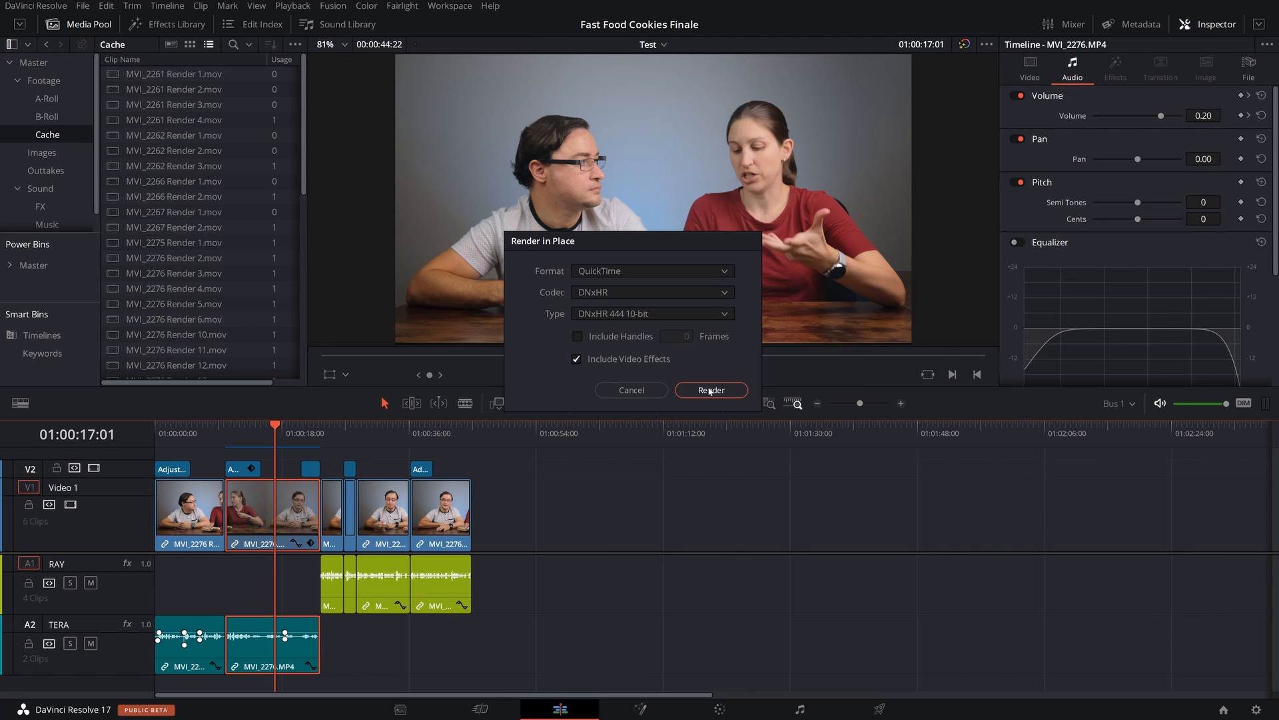
left_click(711, 389)
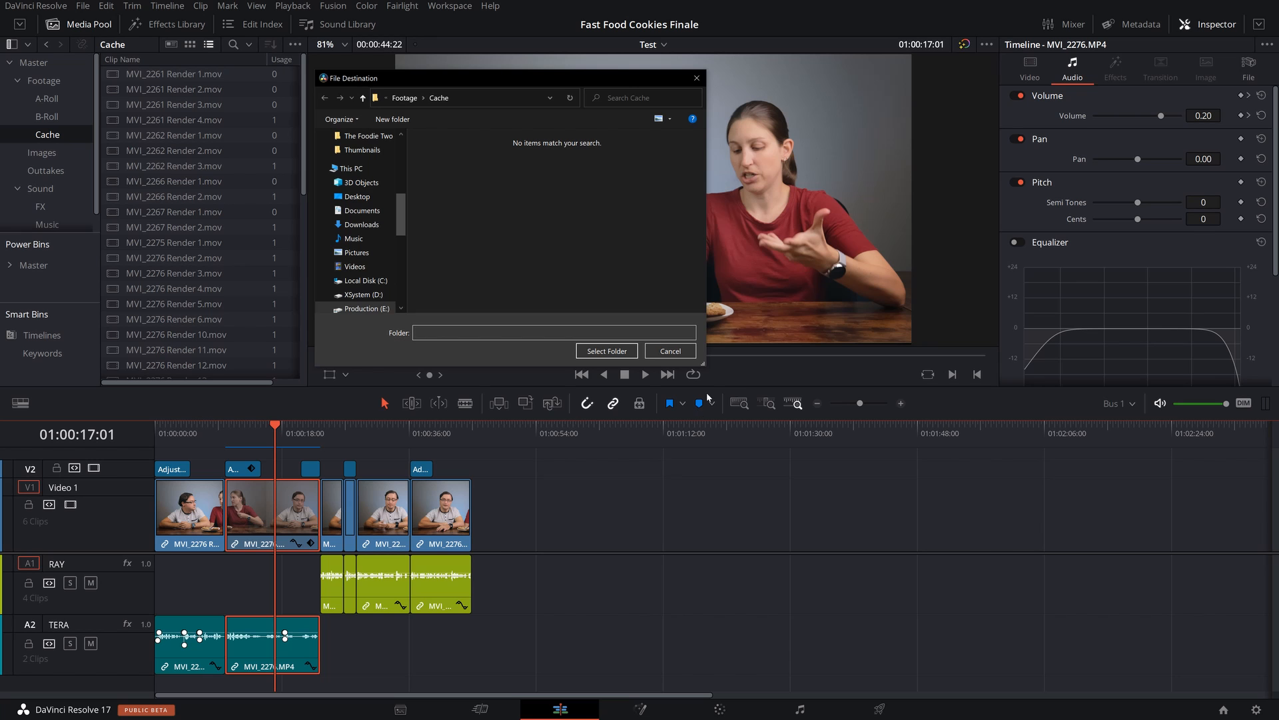